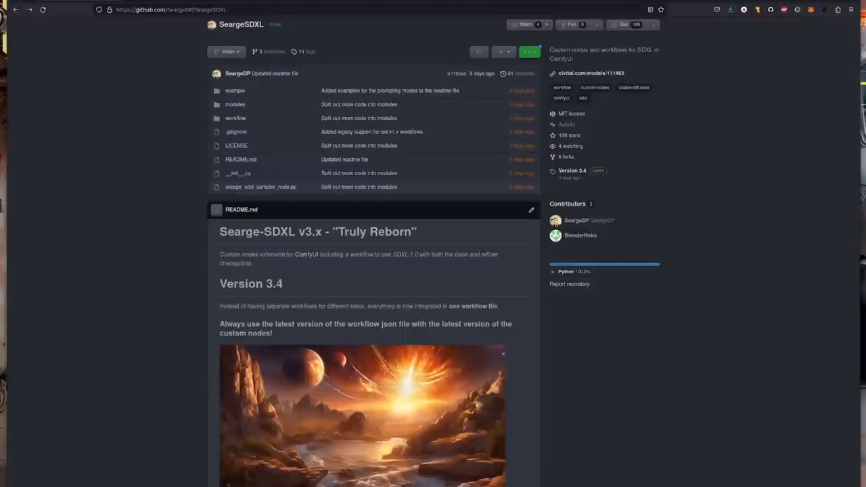
Step: Bring the README's Installing and Updating and Checkpoints sections into view with a terminal open
scroll(down, 3)
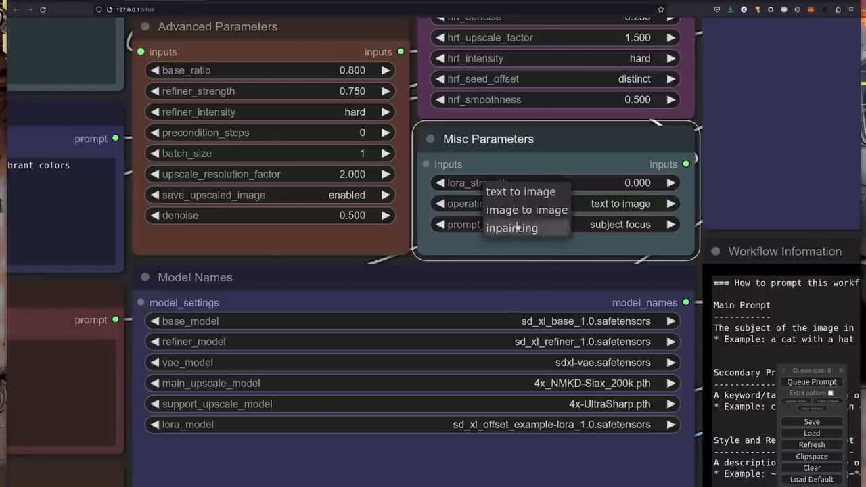
click(521, 193)
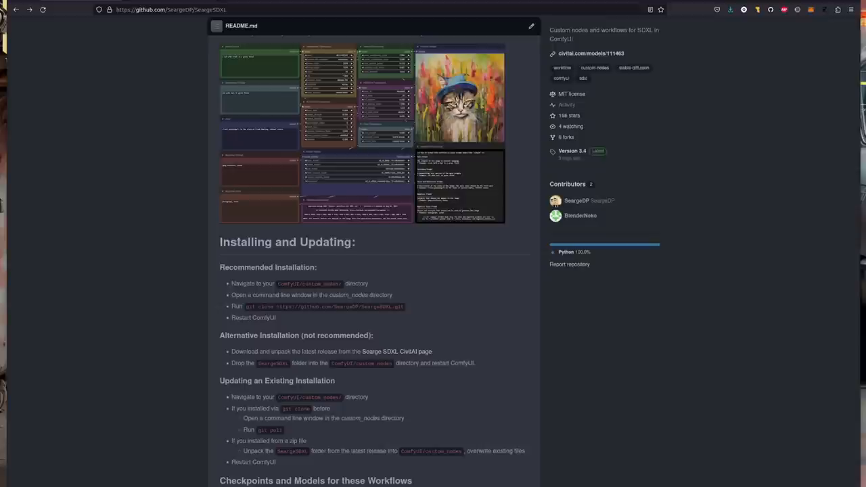
scroll(down, 3)
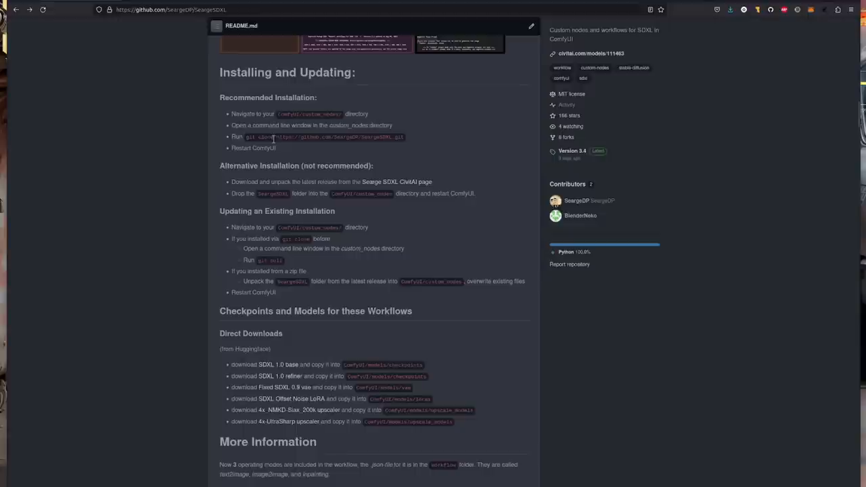
mouse_move(263, 152)
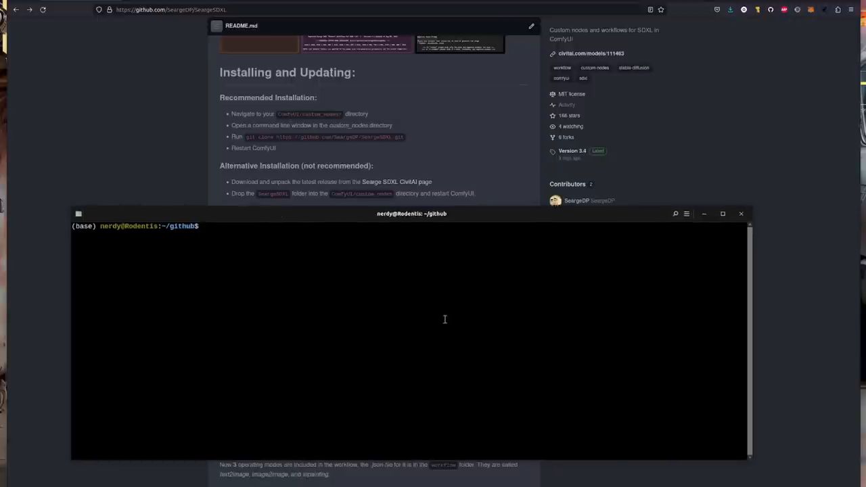
Step: cd into ComfyUI/custom_nodes/, run the pasted SeargeSDXL clone command, then run git pull
text(cd ComfyUI/)
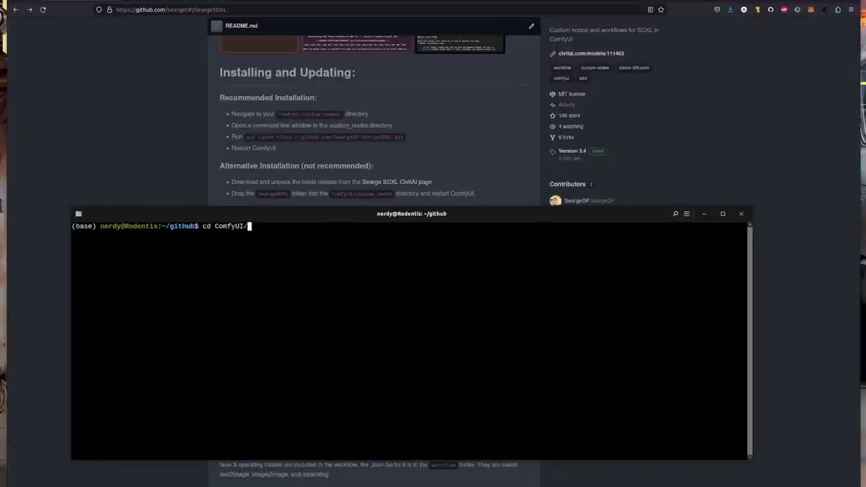
text(custom_nodes/)
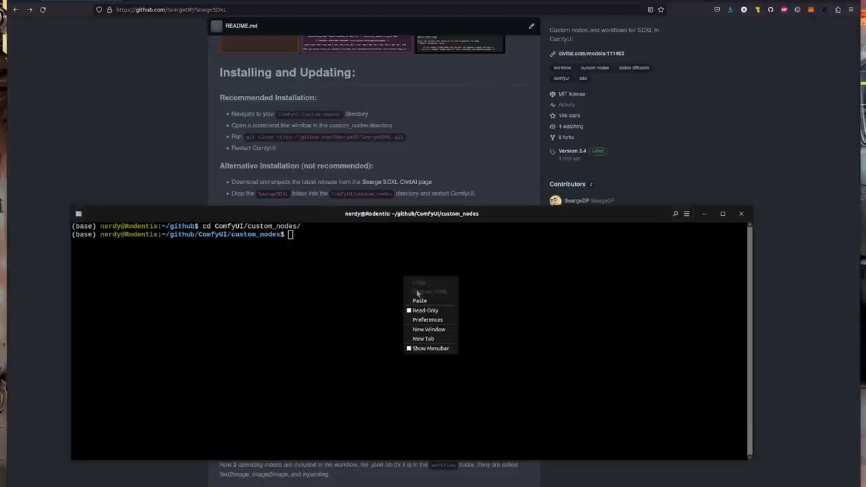
click(419, 301)
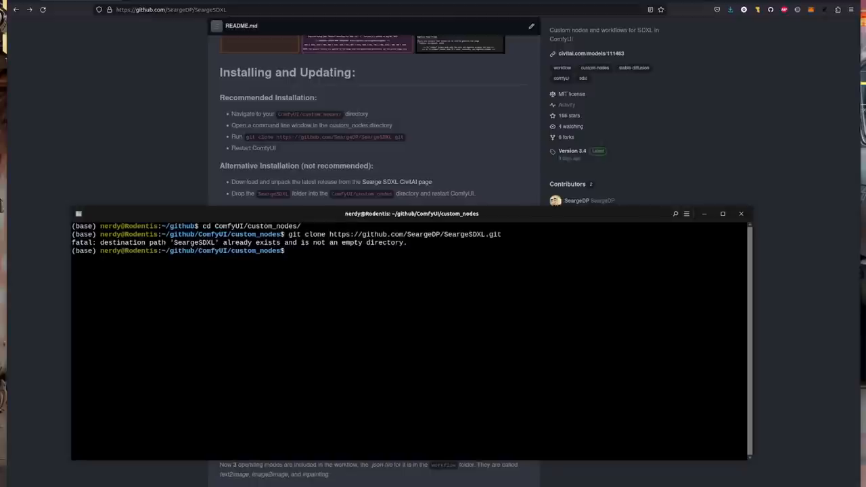
scroll(down, 3)
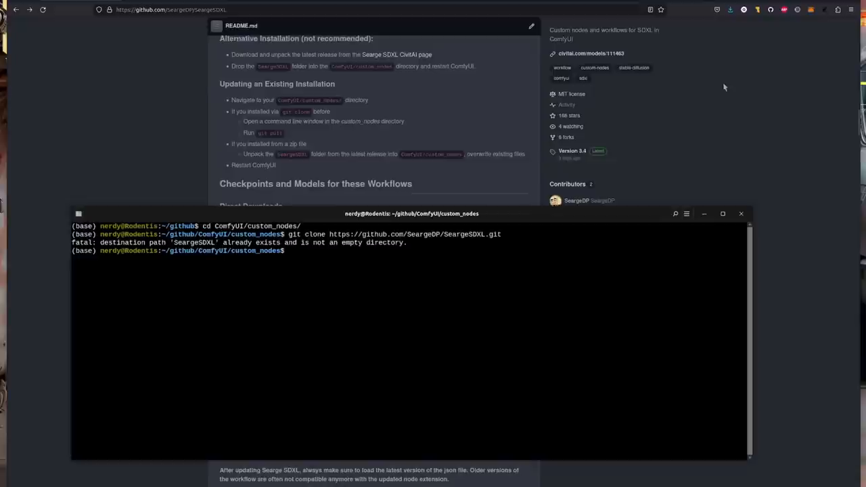
text(g)
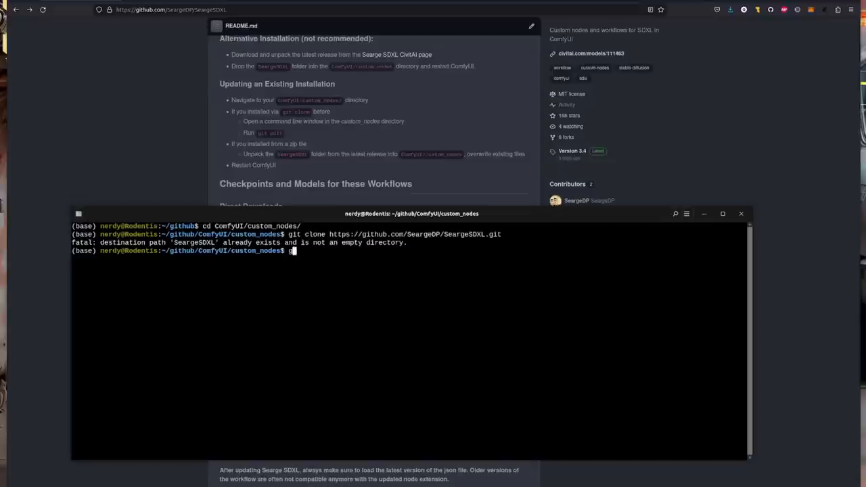
text(it pull)
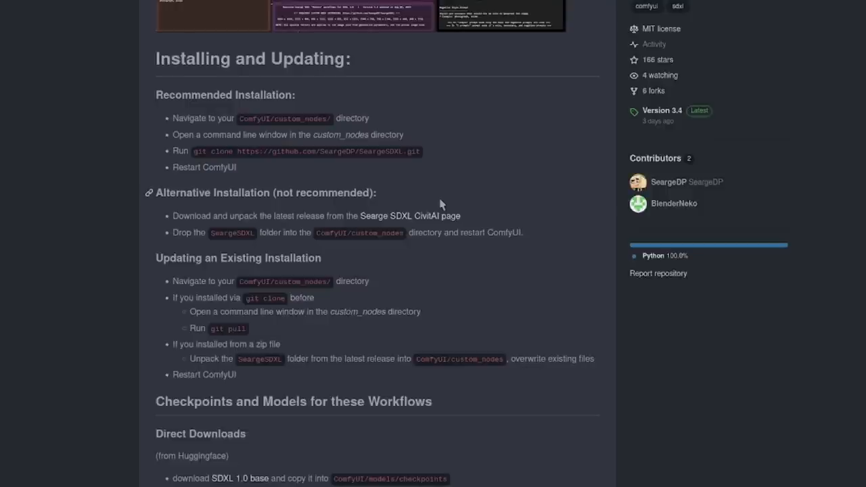
mouse_move(439, 230)
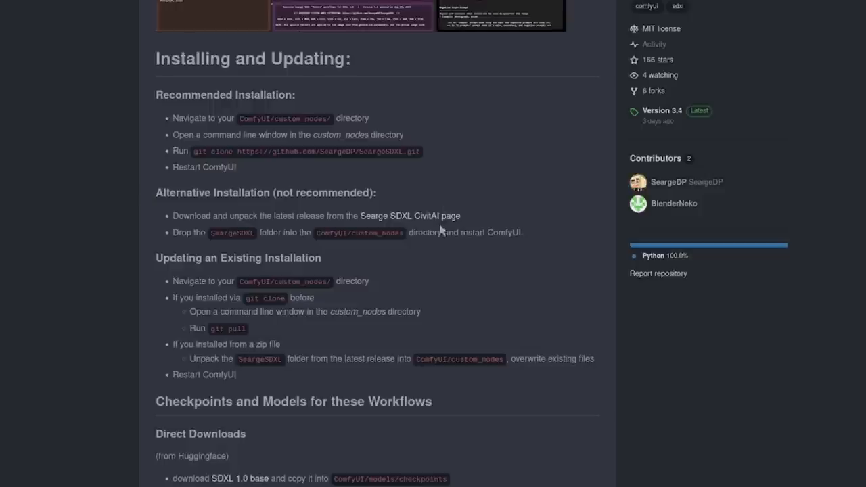
mouse_move(589, 154)
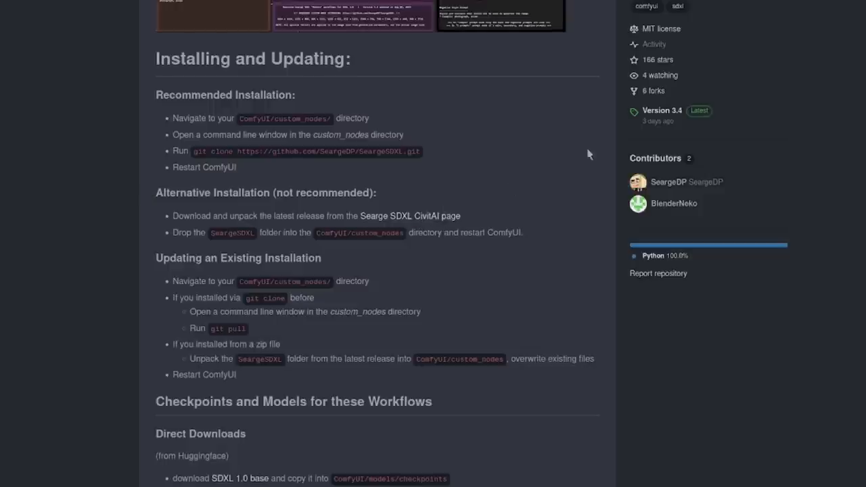
mouse_move(662, 120)
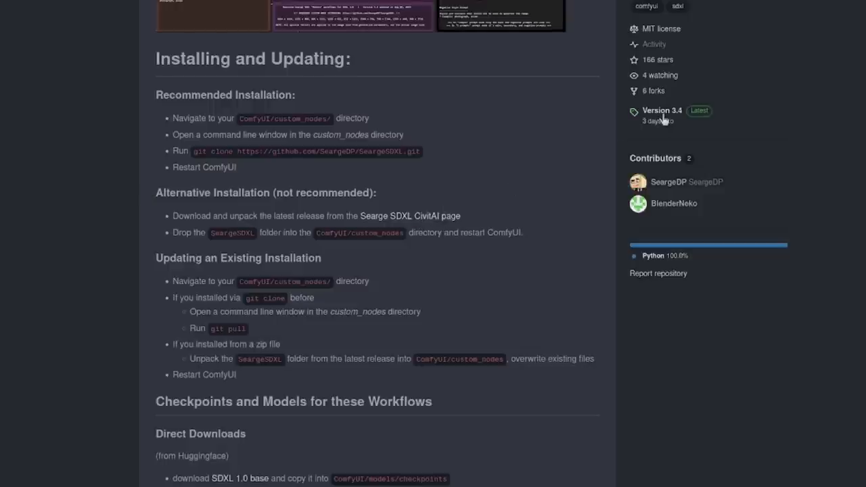
click(660, 109)
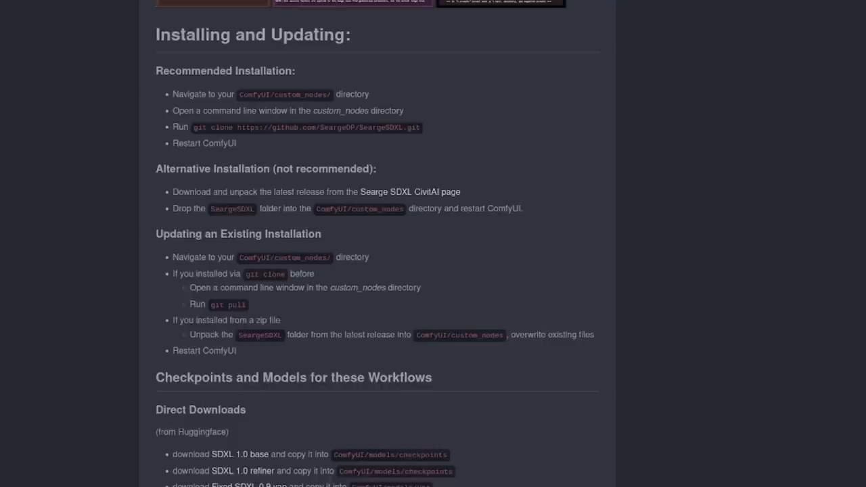
mouse_move(235, 219)
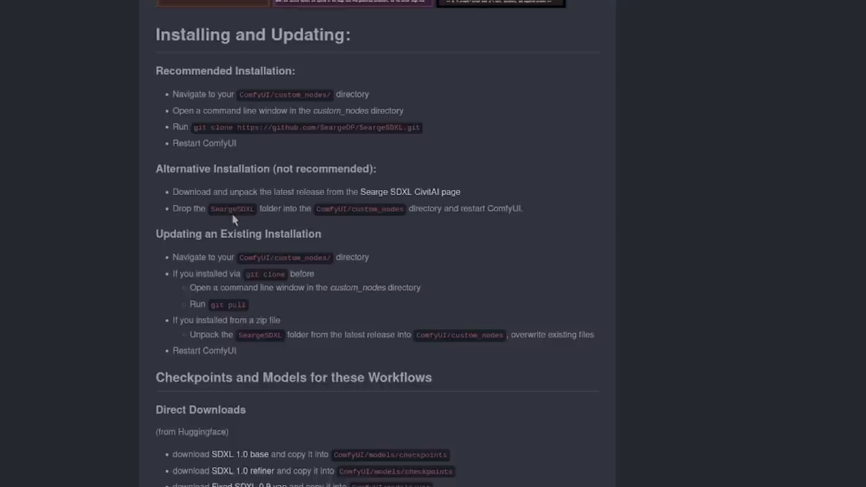
mouse_move(324, 222)
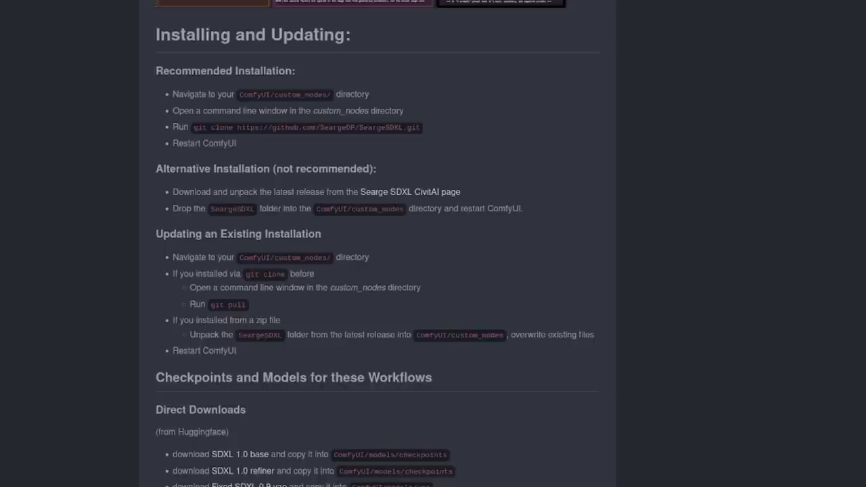
mouse_move(334, 218)
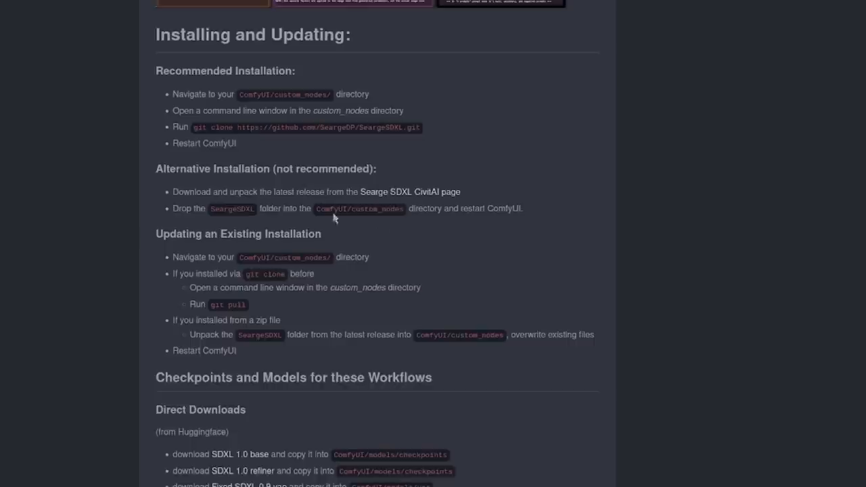
mouse_move(411, 353)
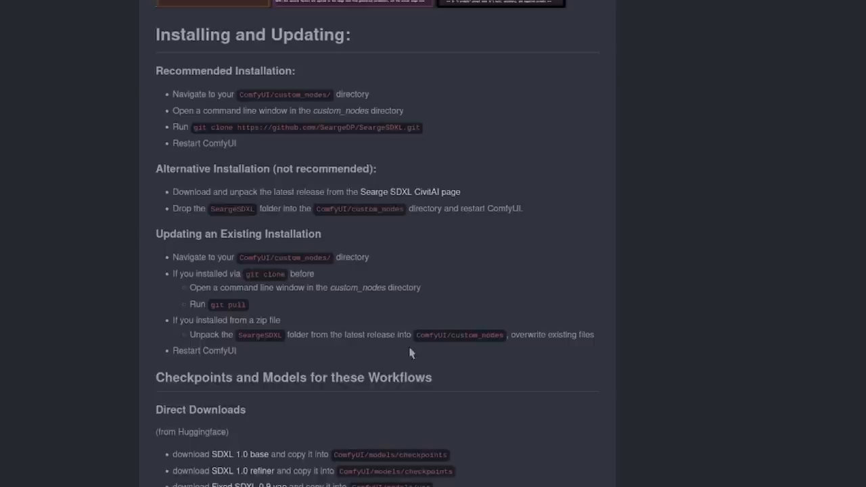
mouse_move(490, 349)
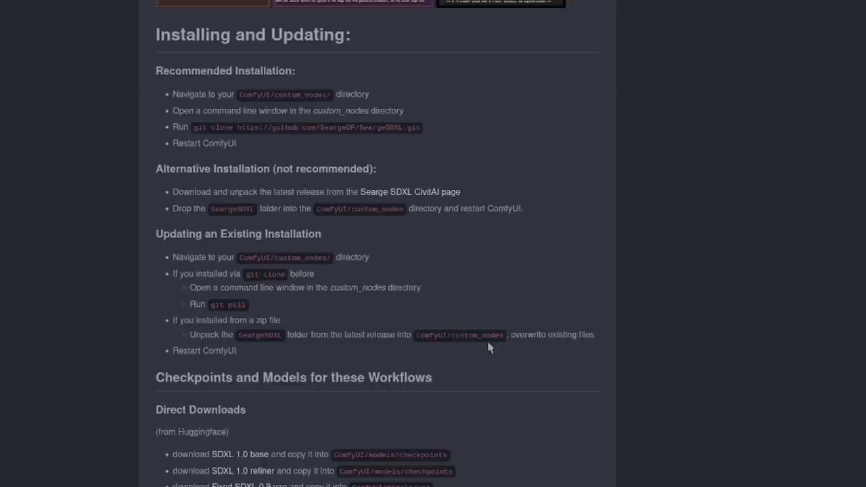
scroll(down, 3)
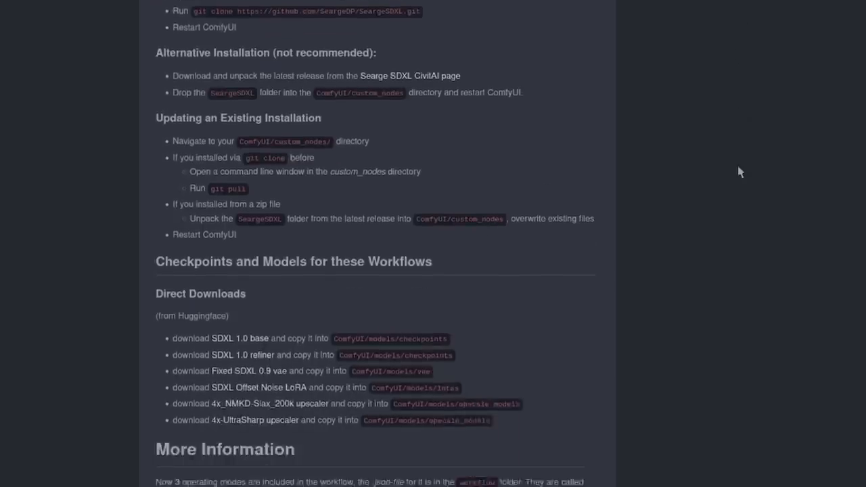
scroll(down, 3)
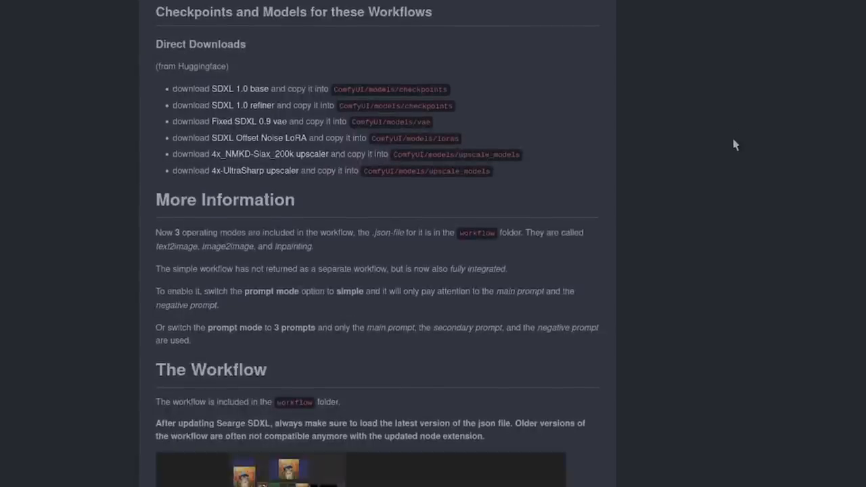
mouse_move(230, 68)
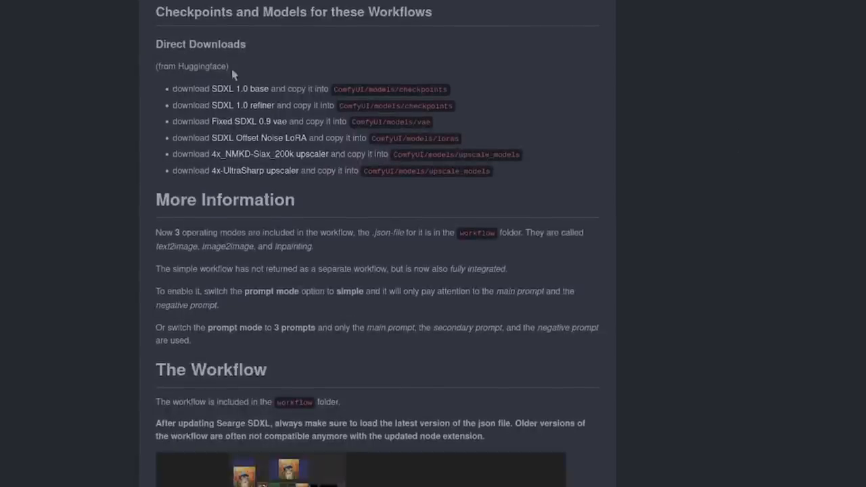
mouse_move(698, 250)
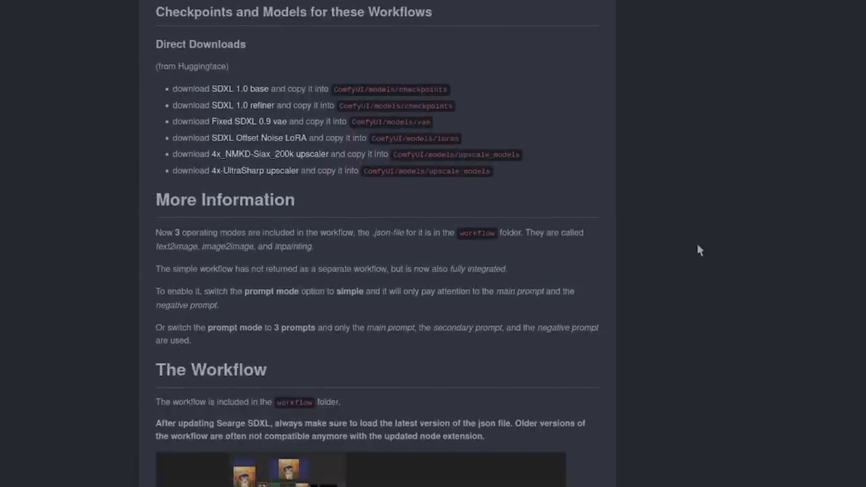
mouse_move(242, 89)
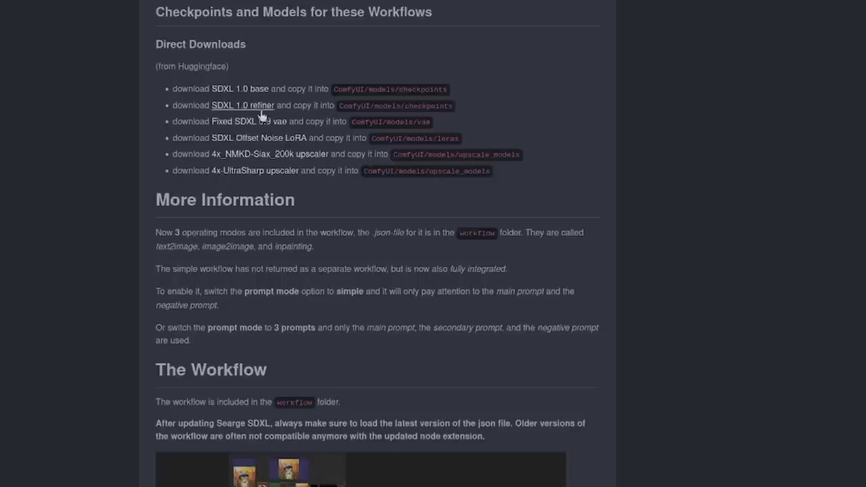
mouse_move(280, 146)
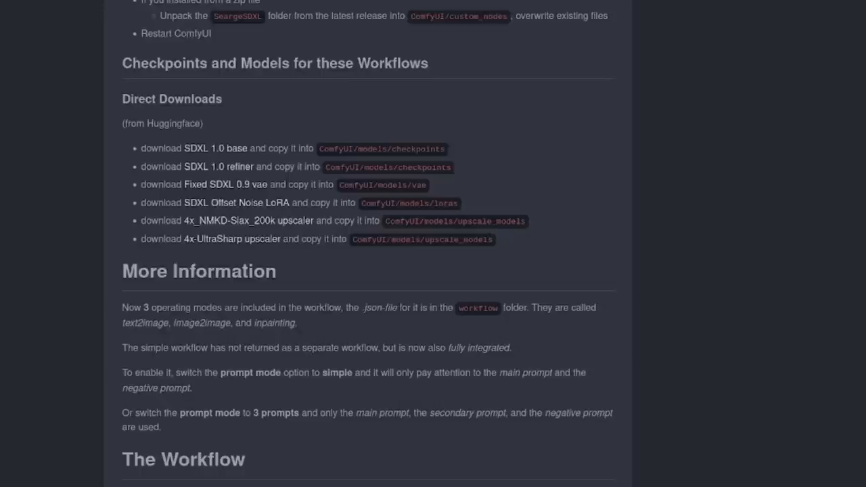
mouse_move(436, 149)
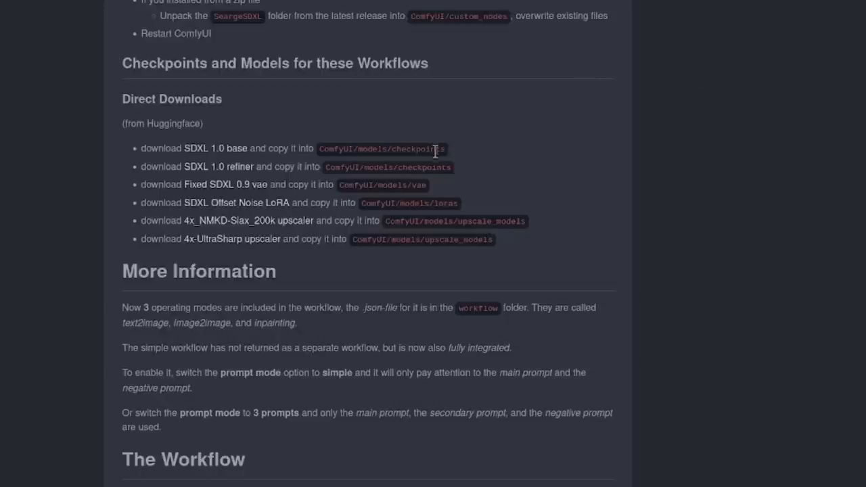
mouse_move(454, 235)
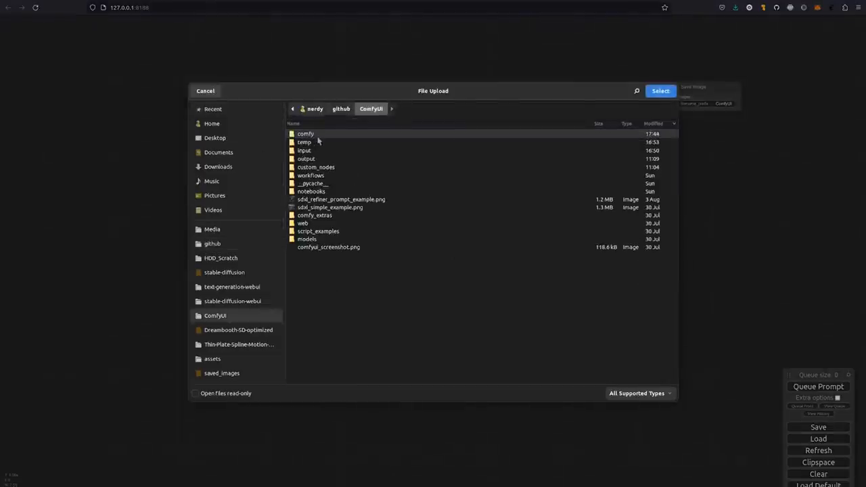
Step: Browse the Load file dialog into custom_nodes/SeargeSDXL to reach the workflow files
double_click(315, 168)
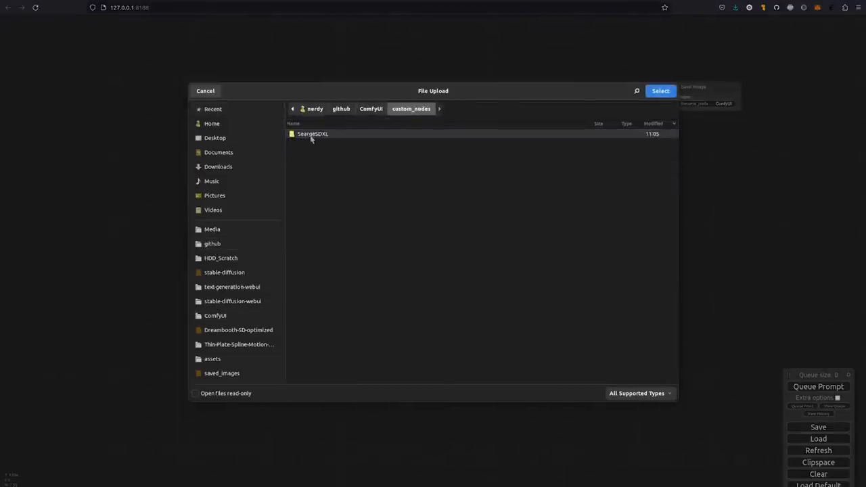
double_click(309, 134)
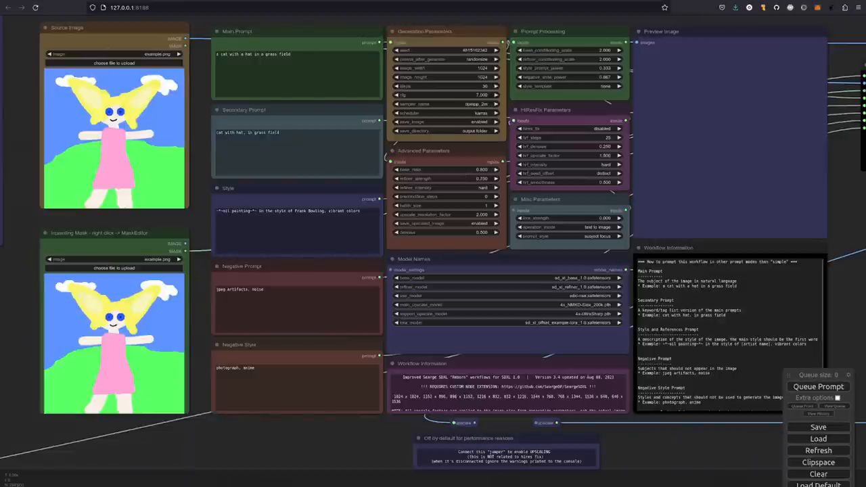
mouse_move(416, 264)
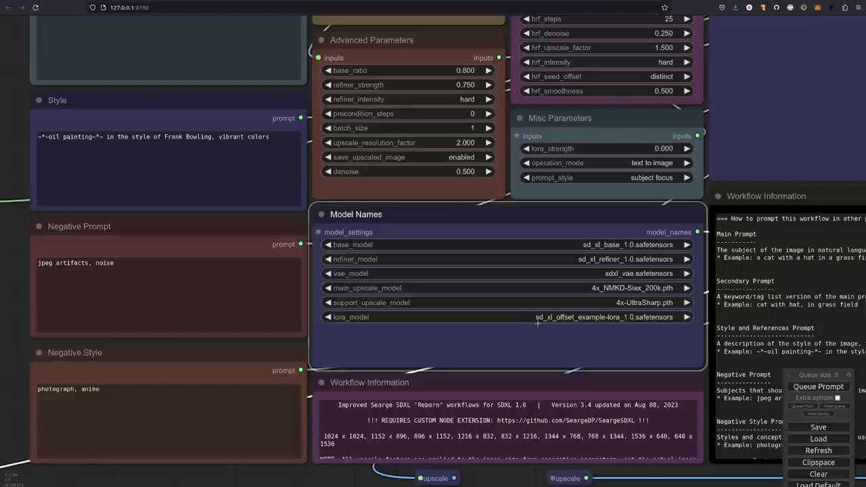
mouse_move(544, 328)
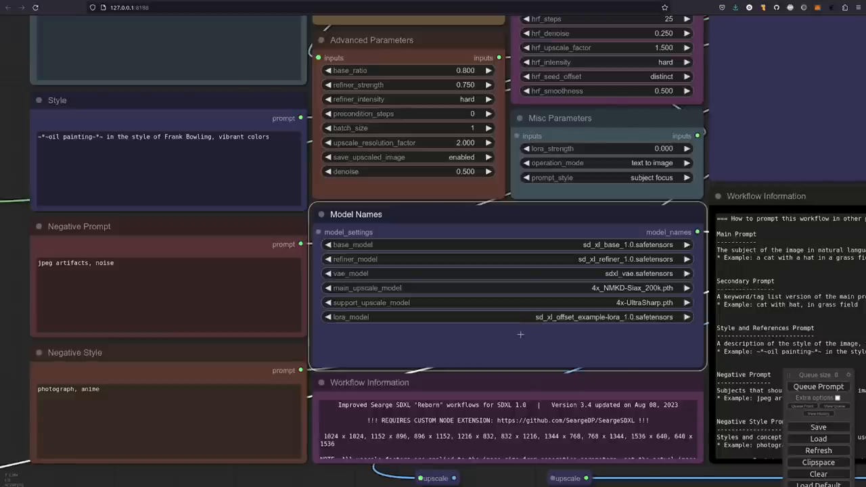
mouse_move(611, 135)
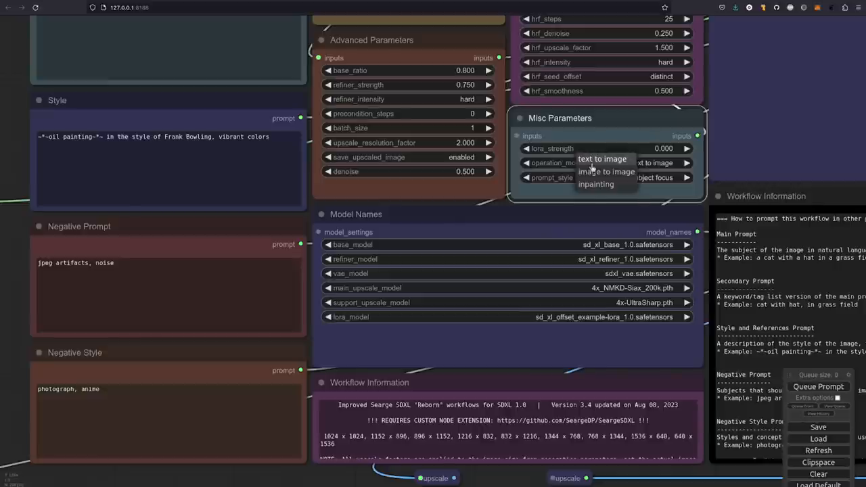
mouse_move(612, 188)
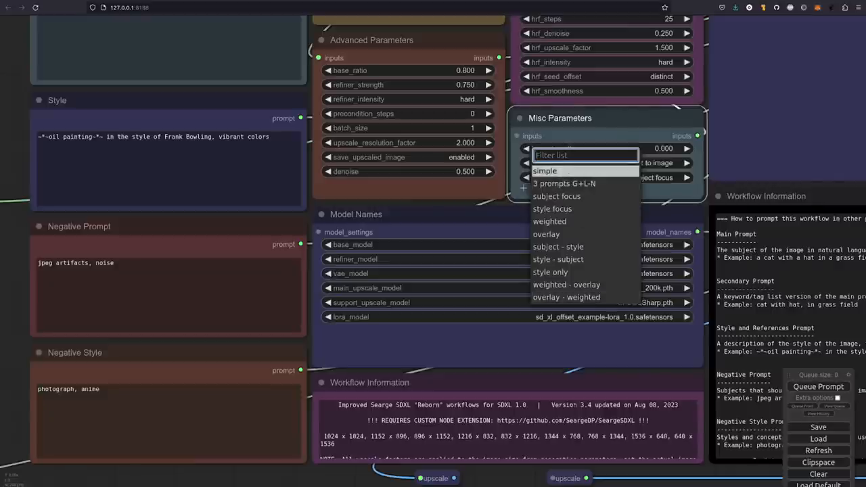
Step: Set prompt_style in Misc Parameters to simple, leaving operation mode on text to image
click(544, 171)
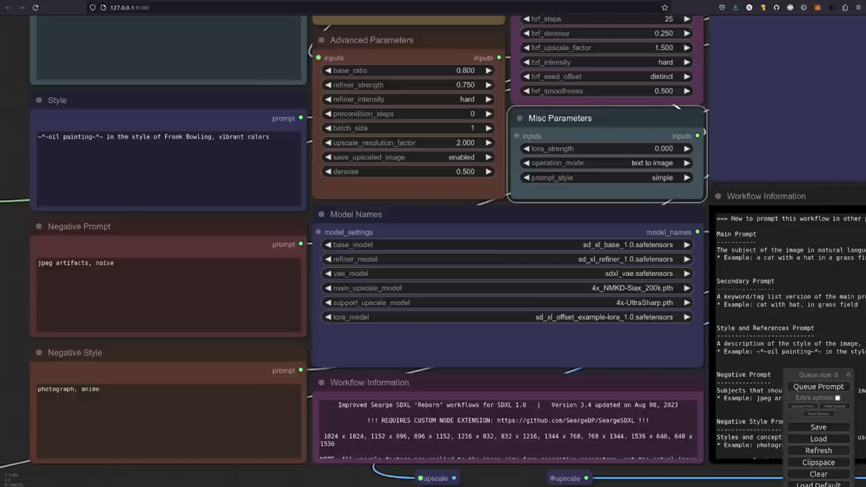
mouse_move(330, 482)
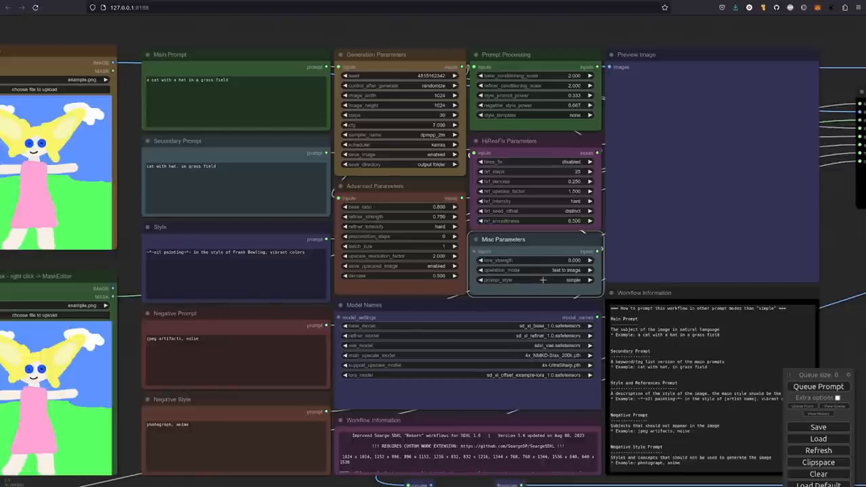
Step: Try prompt styles 3 prompts G+L-N, subject focus and style focus, ending on weighted
click(563, 278)
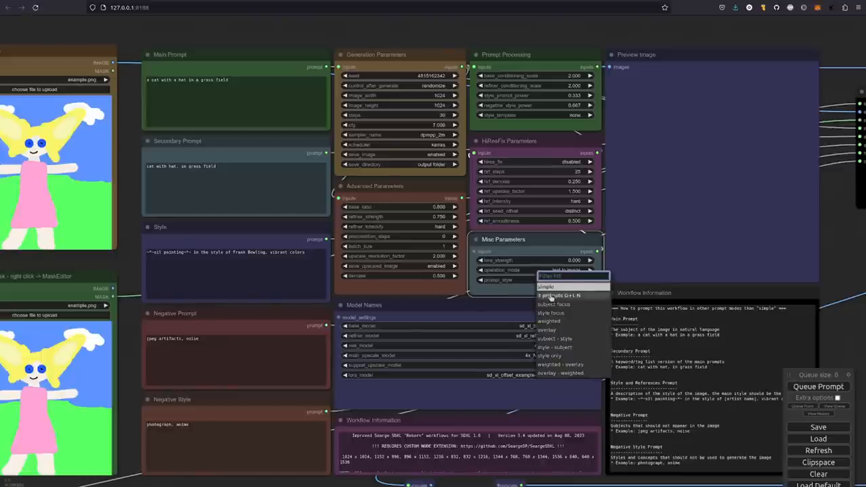
click(560, 294)
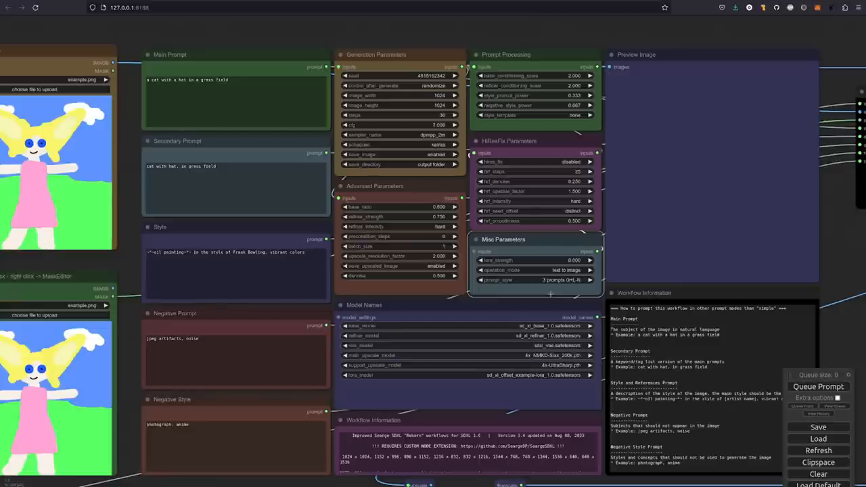
mouse_move(280, 171)
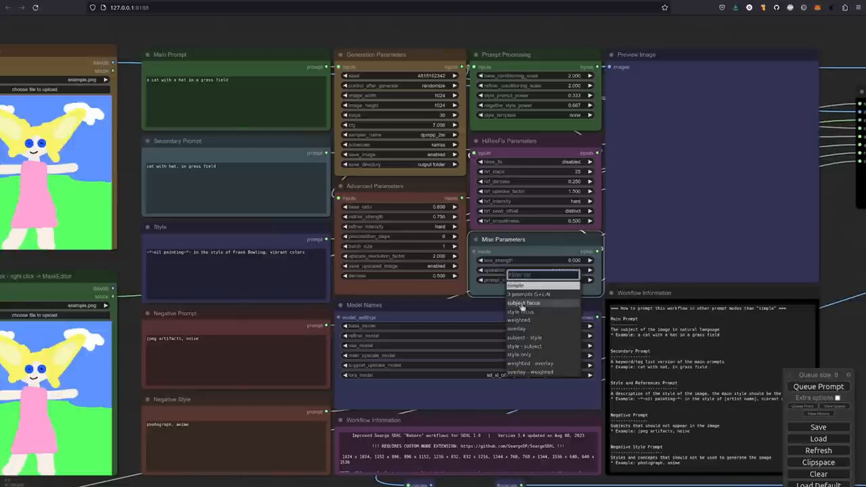
click(519, 303)
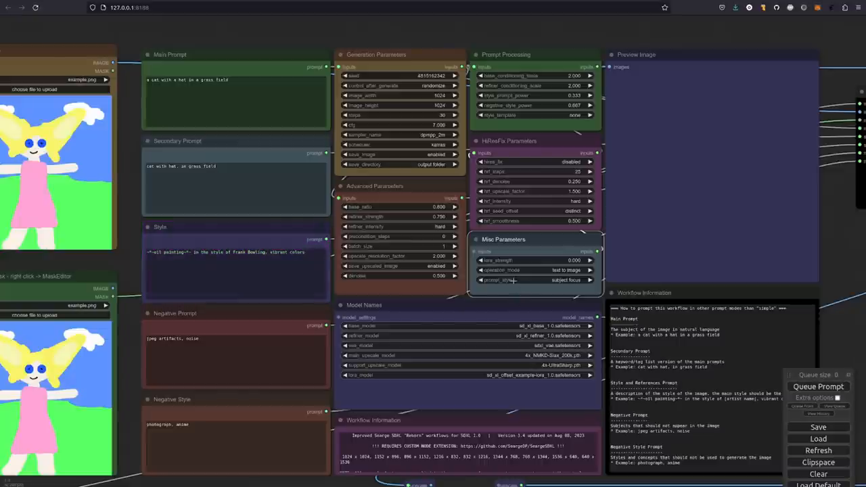
click(534, 279)
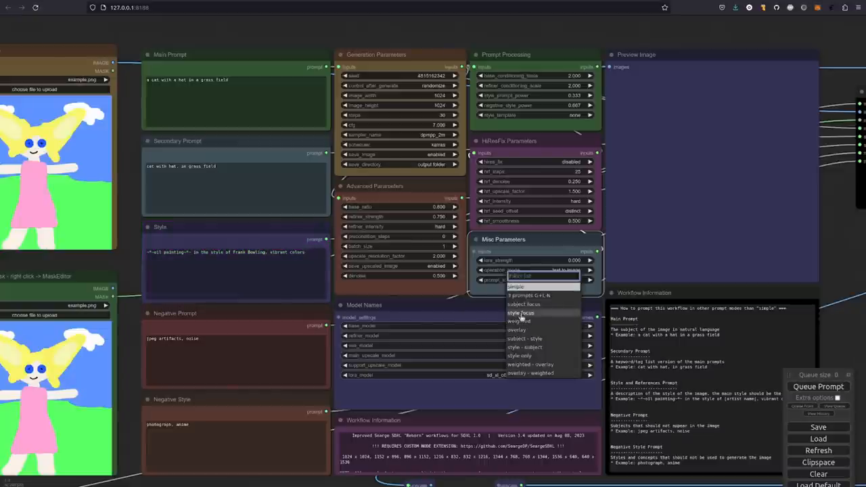
click(522, 312)
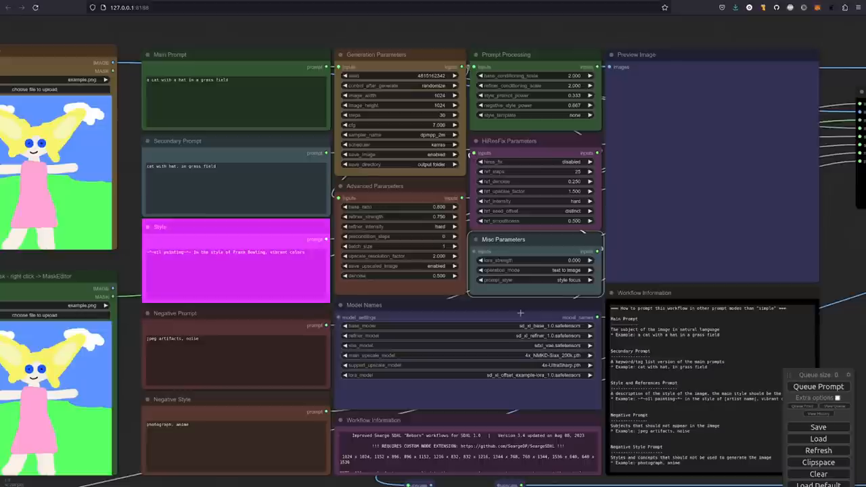
click(541, 279)
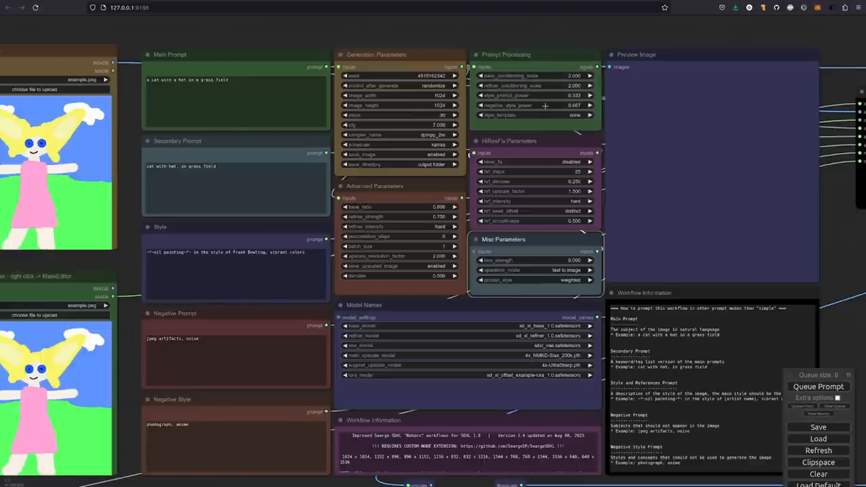
Step: Try the overlay and combined subject/style prompt styles, ending on style only
click(534, 280)
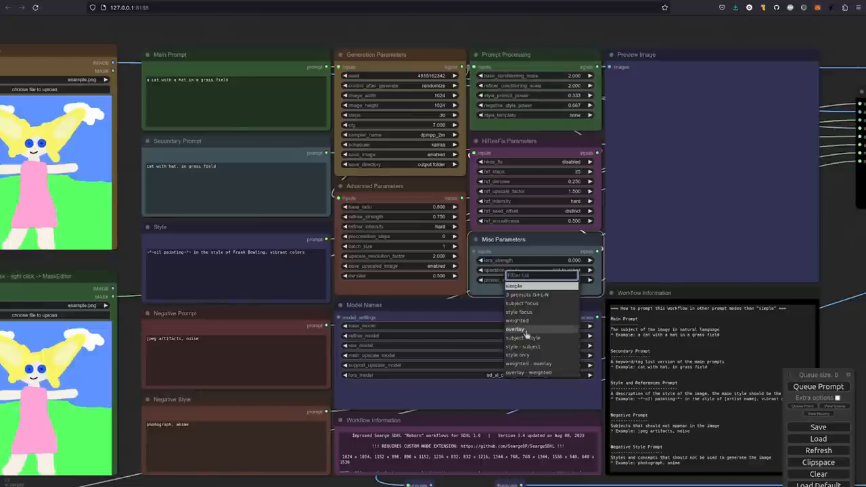
click(511, 329)
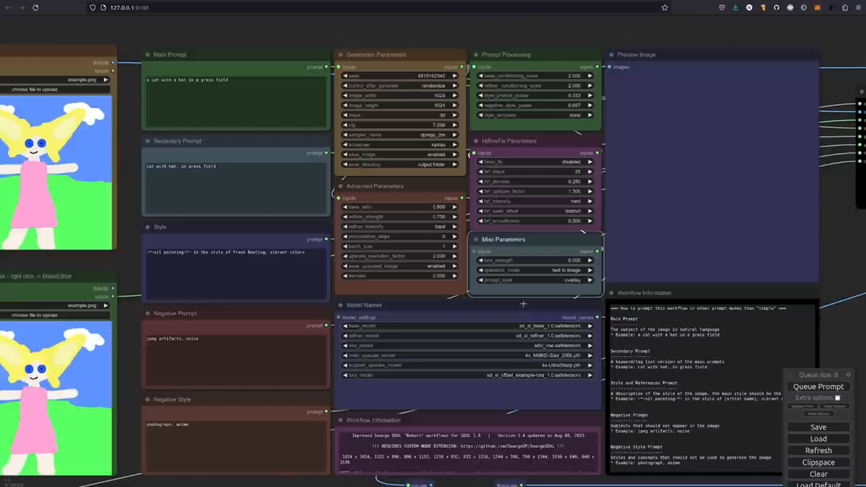
click(535, 280)
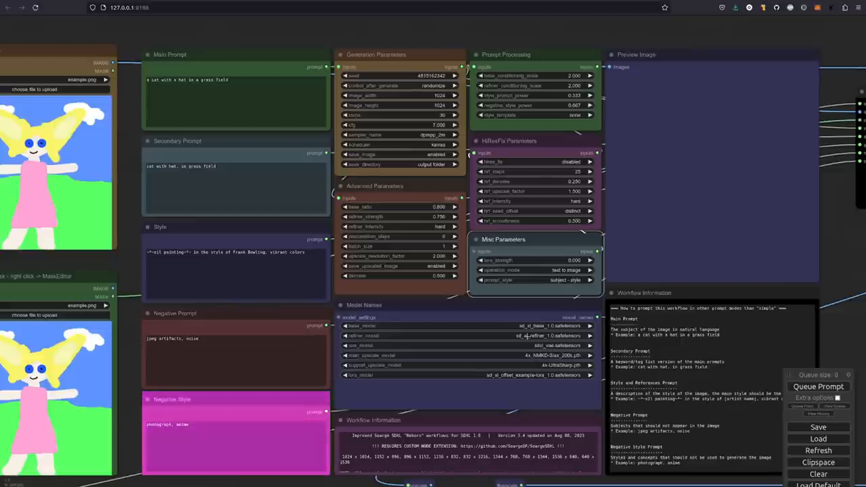
click(534, 279)
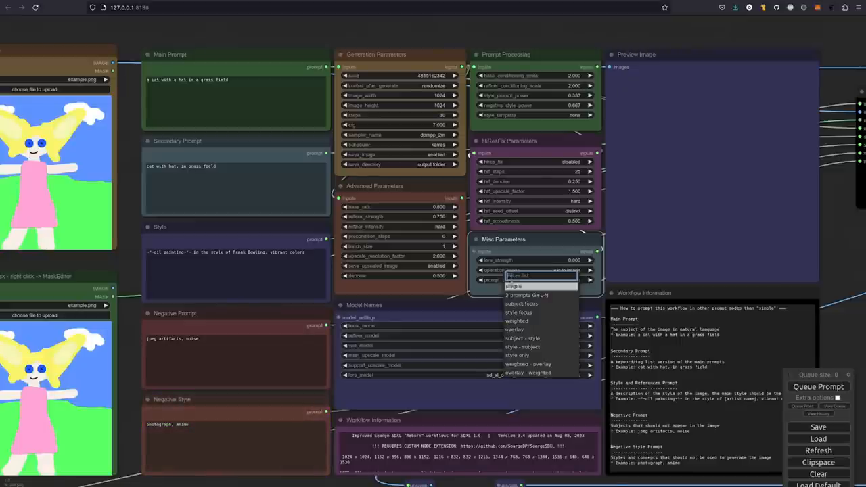
click(522, 346)
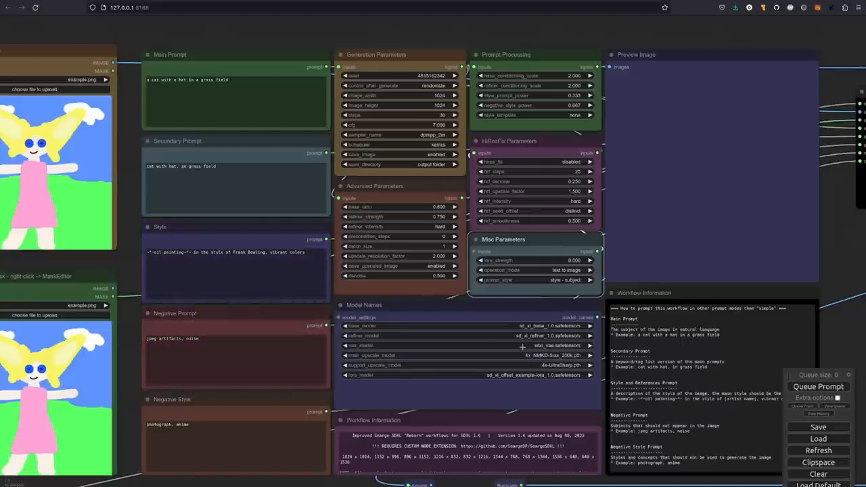
click(541, 280)
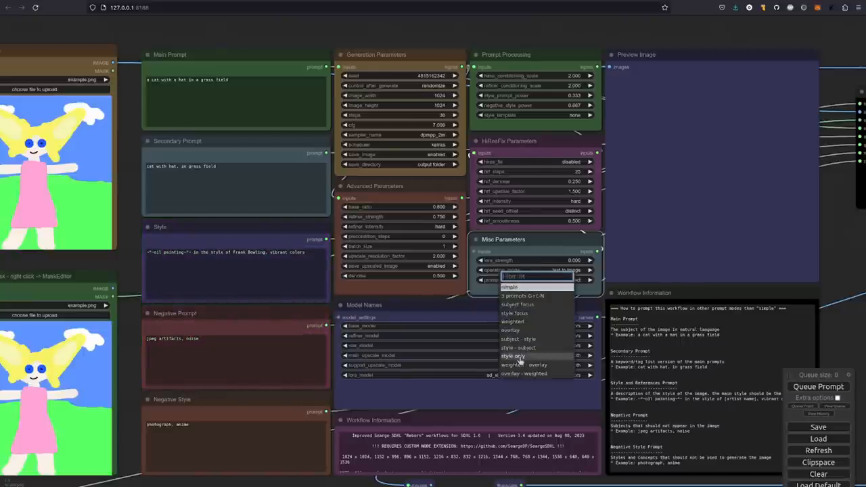
click(510, 356)
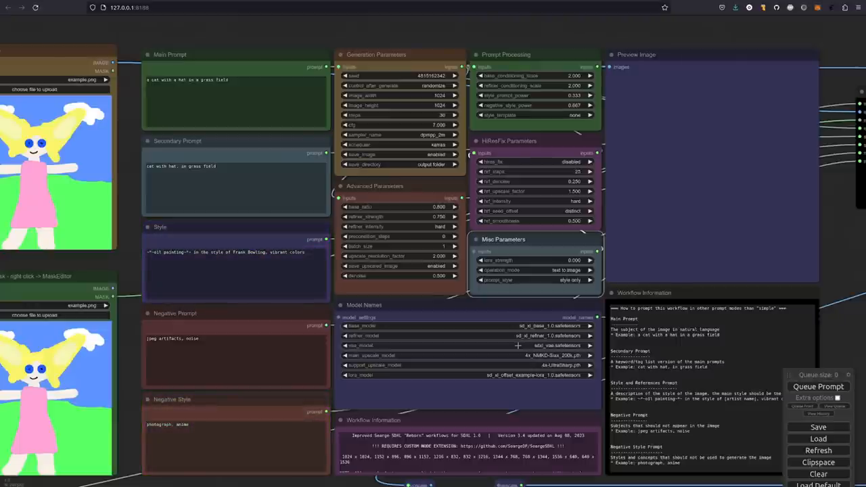
Step: Try weighted - overlay and overlay - weighted, then settle prompt_style on 3 prompts G+L-N
click(534, 279)
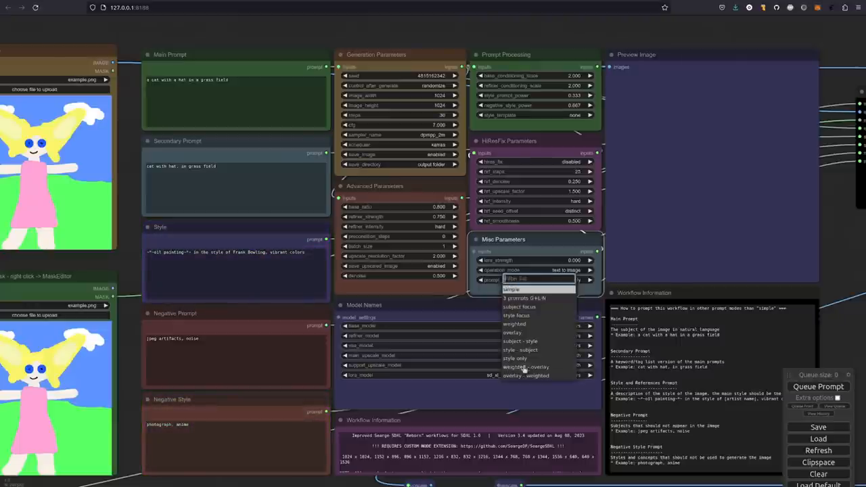
mouse_move(533, 376)
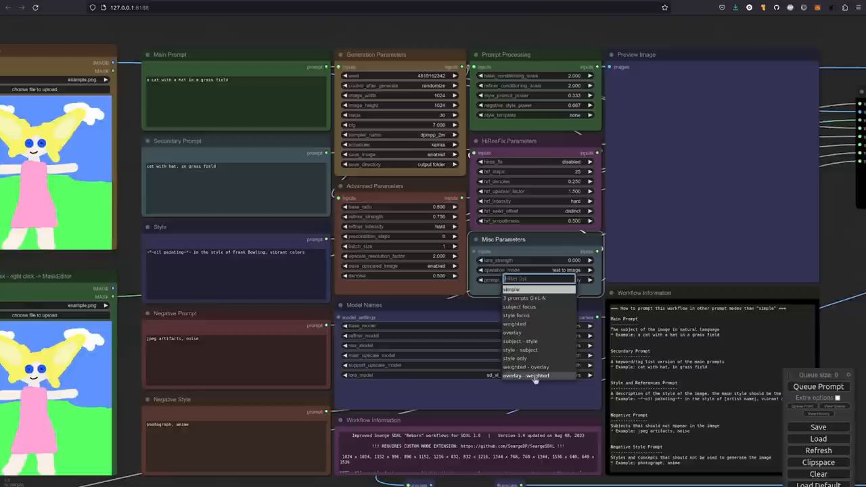
mouse_move(532, 367)
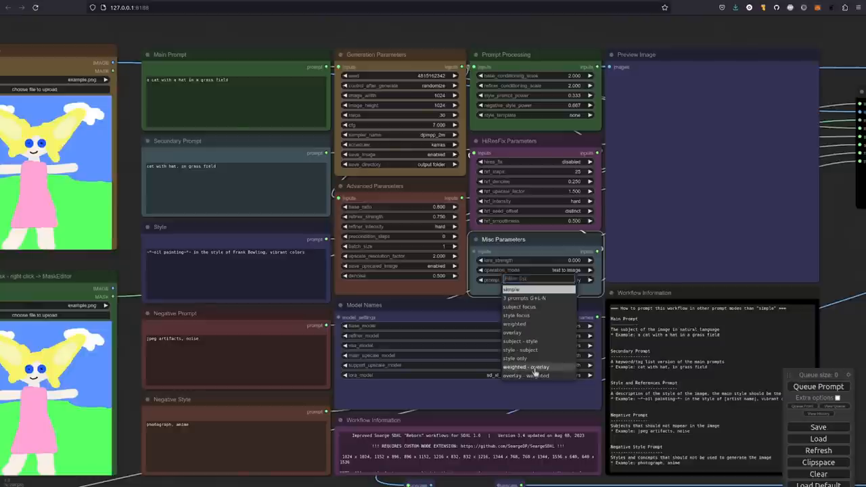
click(530, 367)
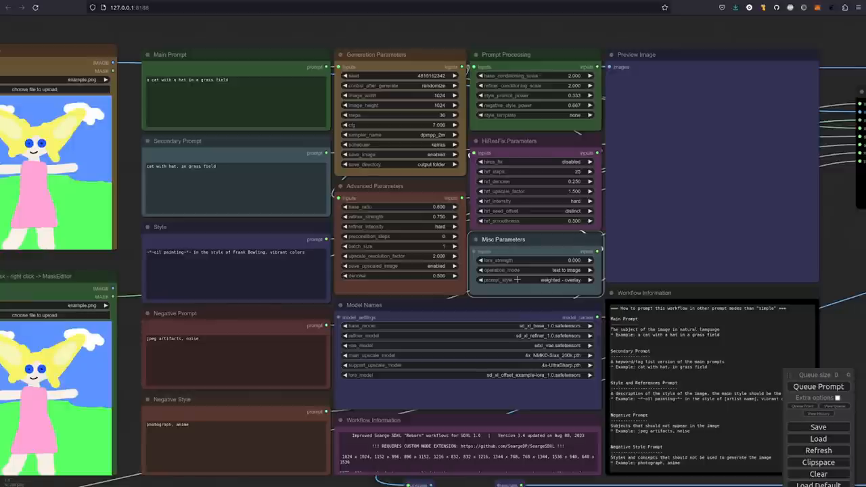
click(534, 279)
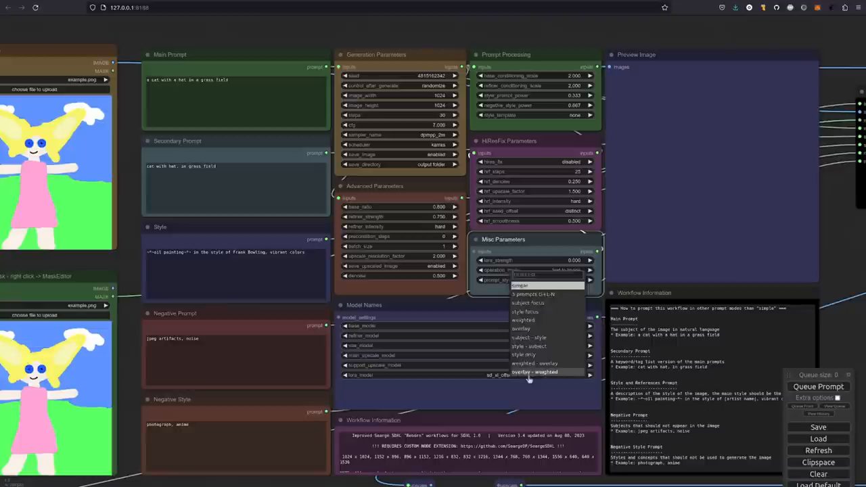
click(543, 372)
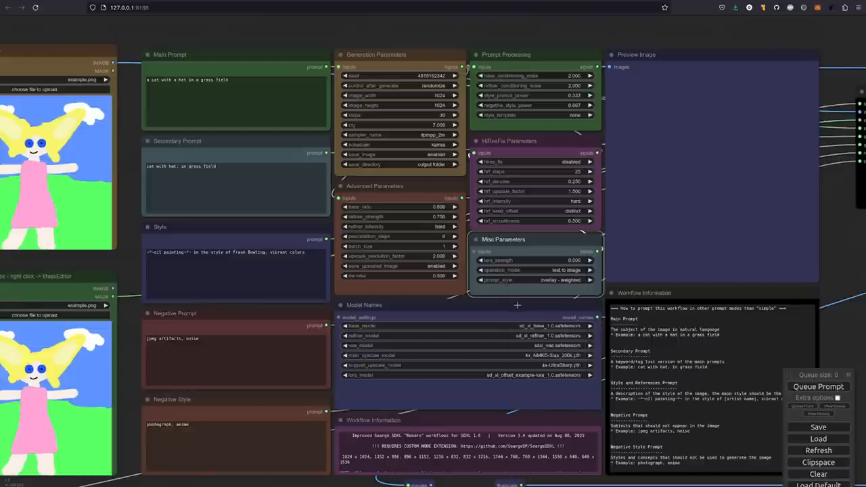
click(534, 280)
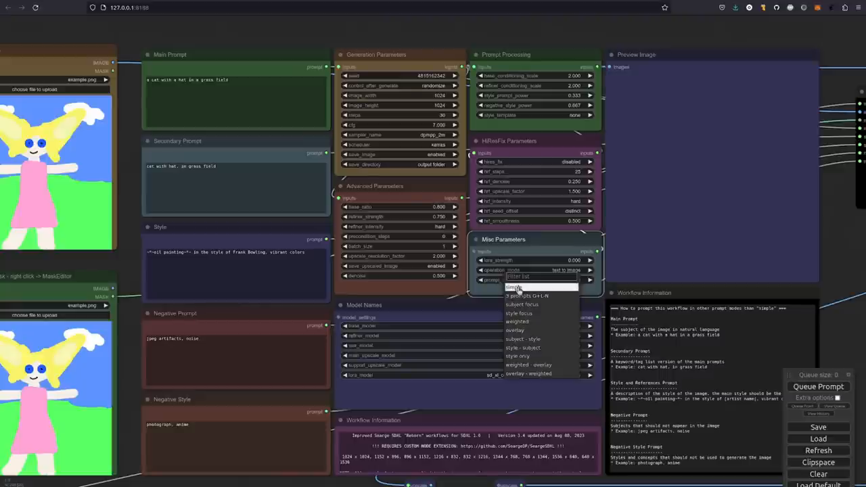
click(514, 287)
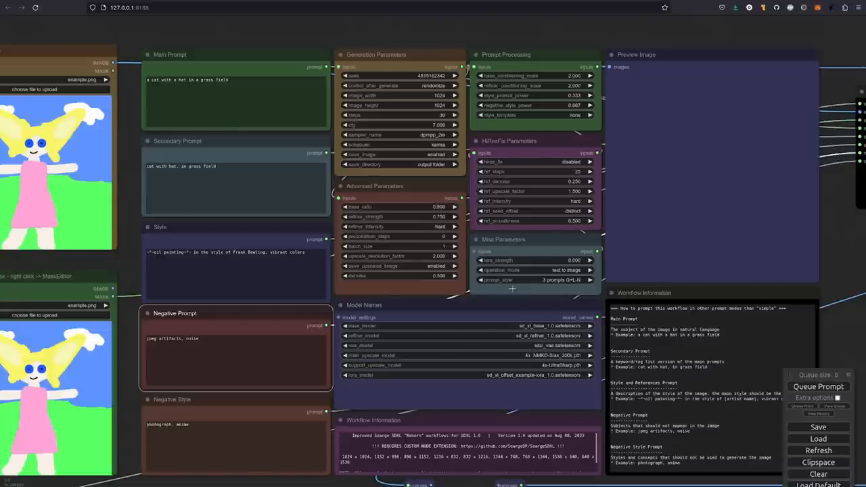
click(557, 280)
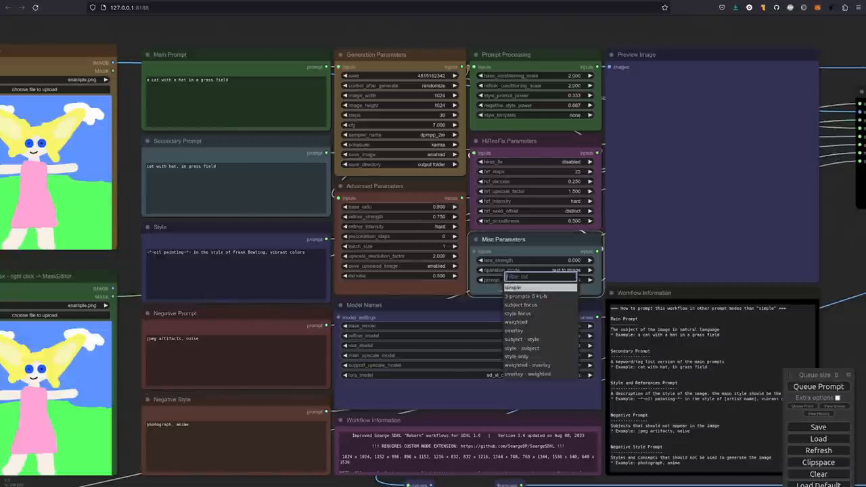
click(536, 297)
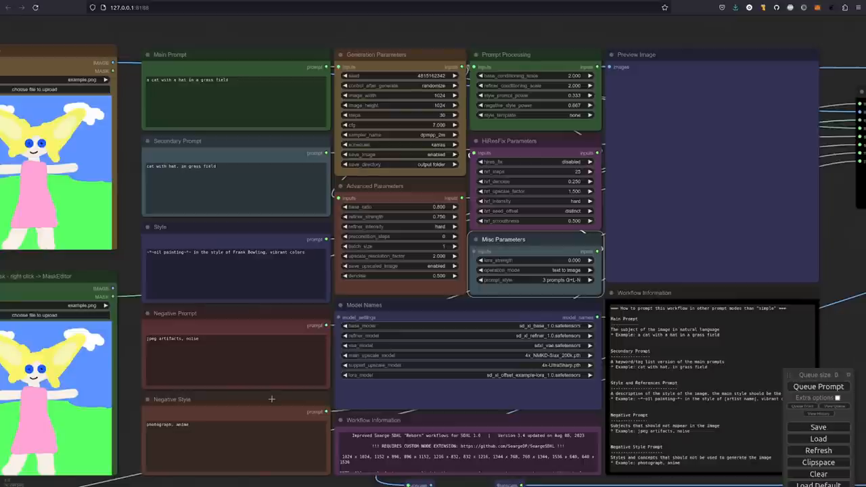
mouse_move(755, 195)
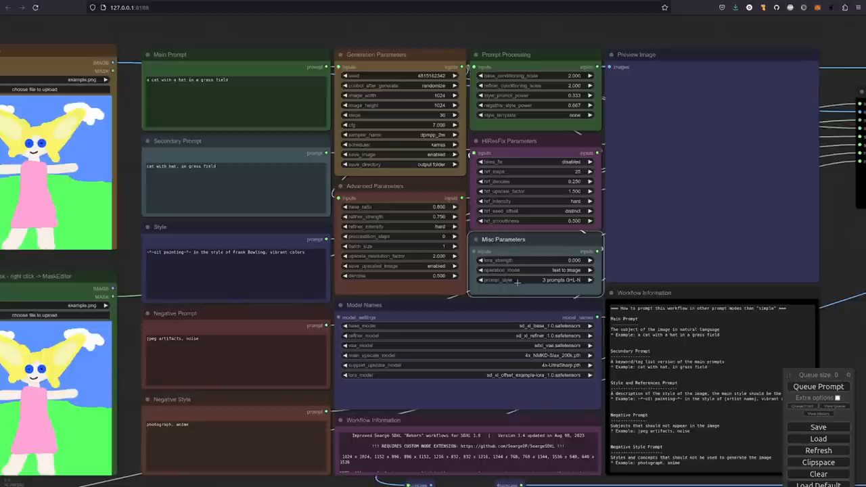
mouse_move(516, 282)
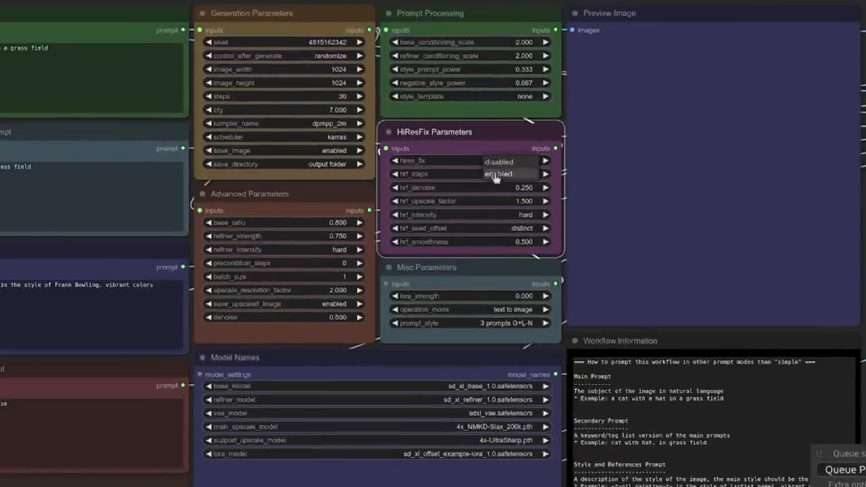
click(501, 159)
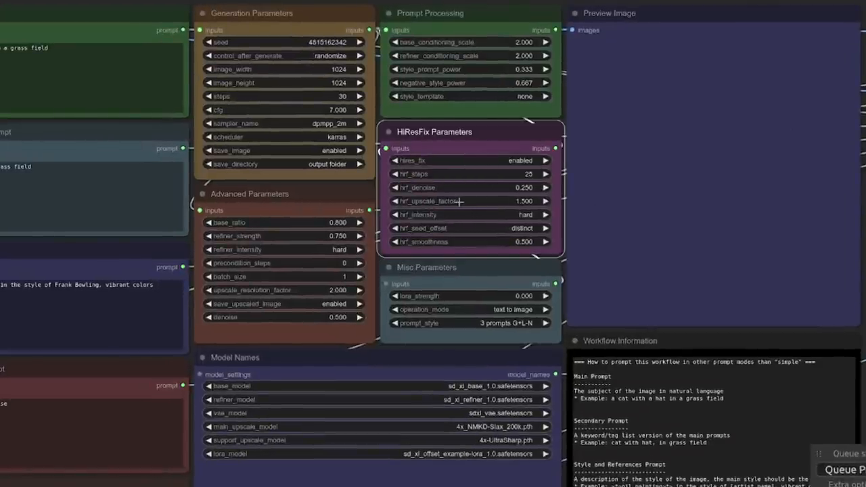
mouse_move(490, 200)
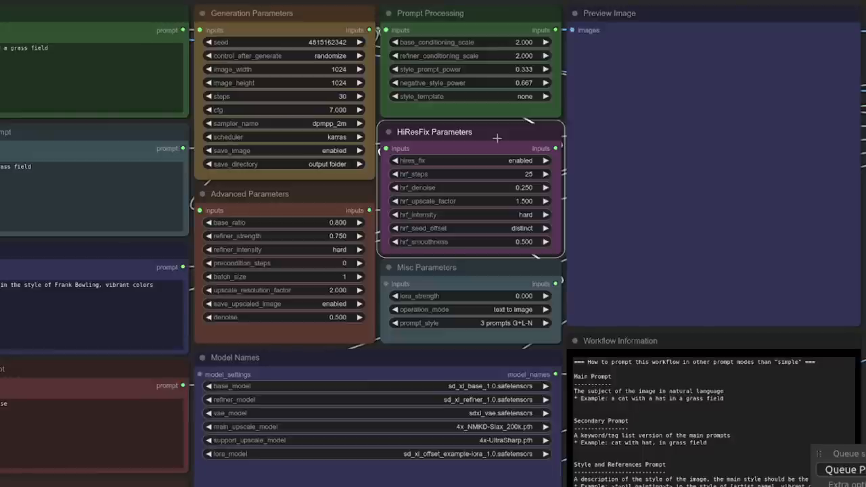
mouse_move(478, 248)
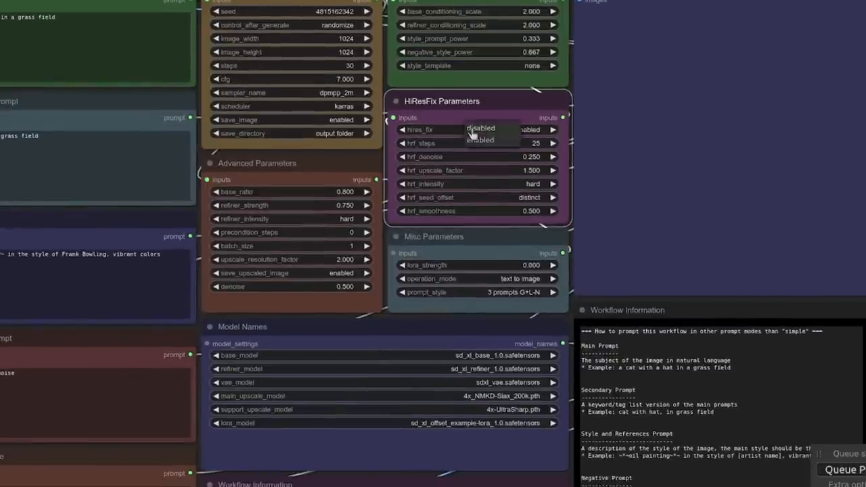
click(479, 127)
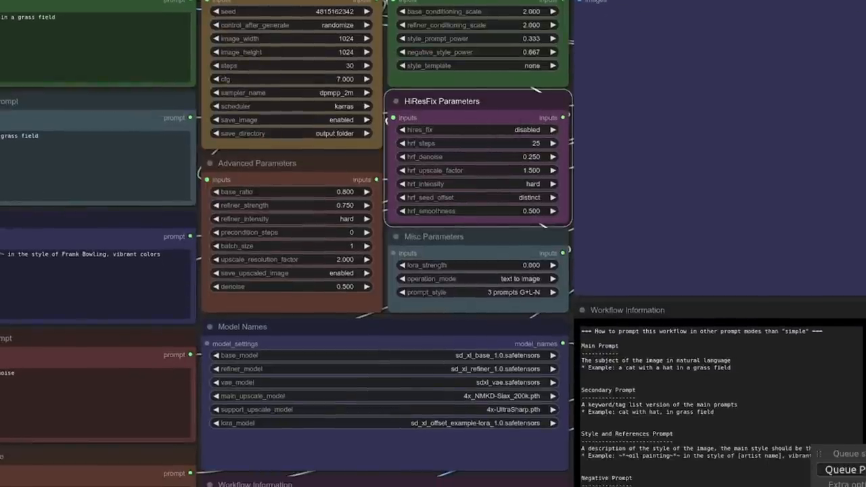
scroll(down, 3)
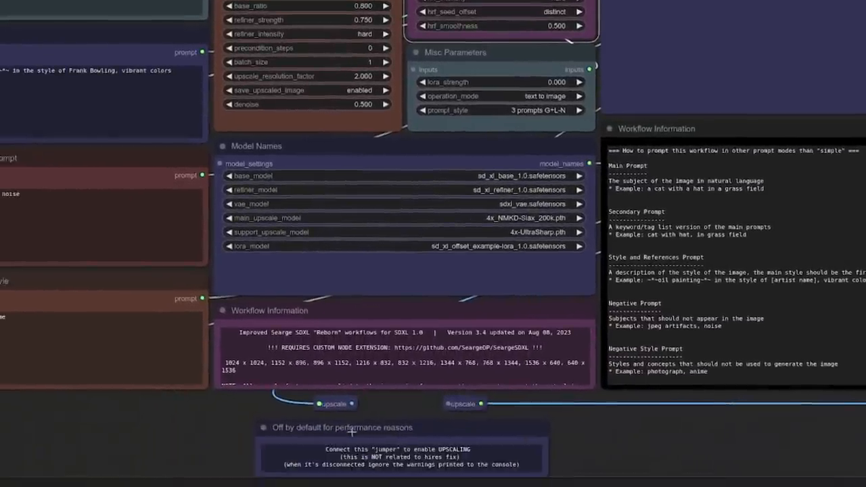
mouse_move(427, 430)
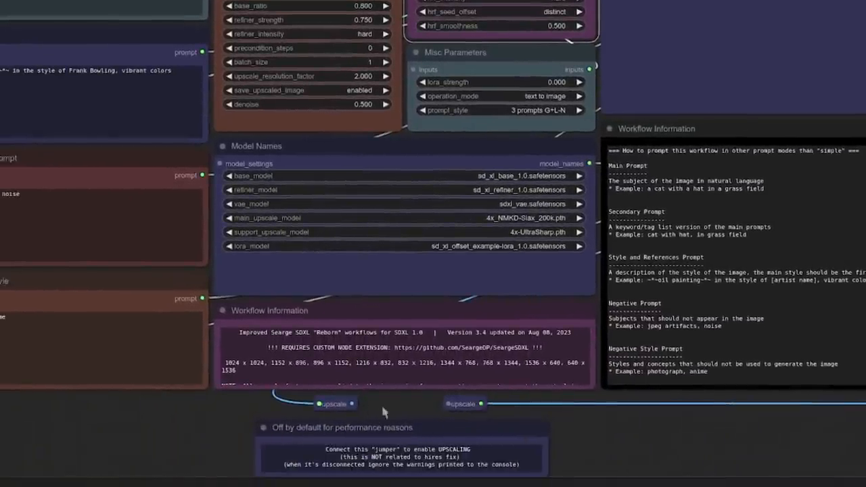
mouse_move(342, 403)
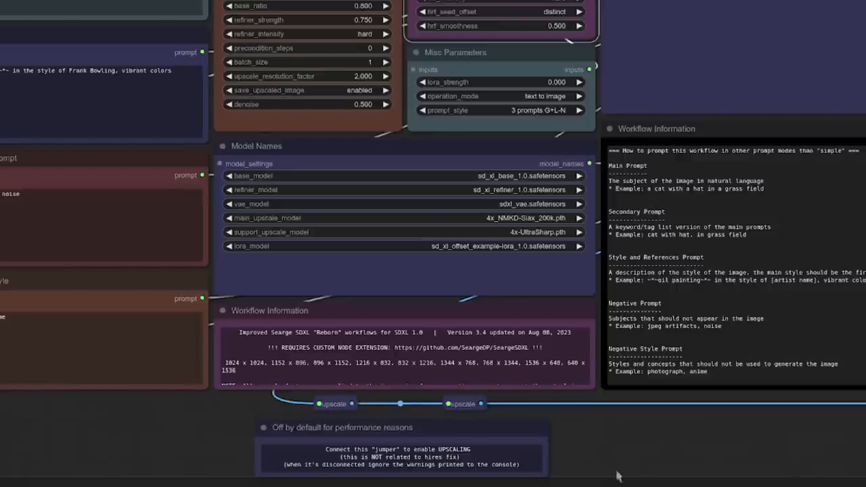
mouse_move(399, 405)
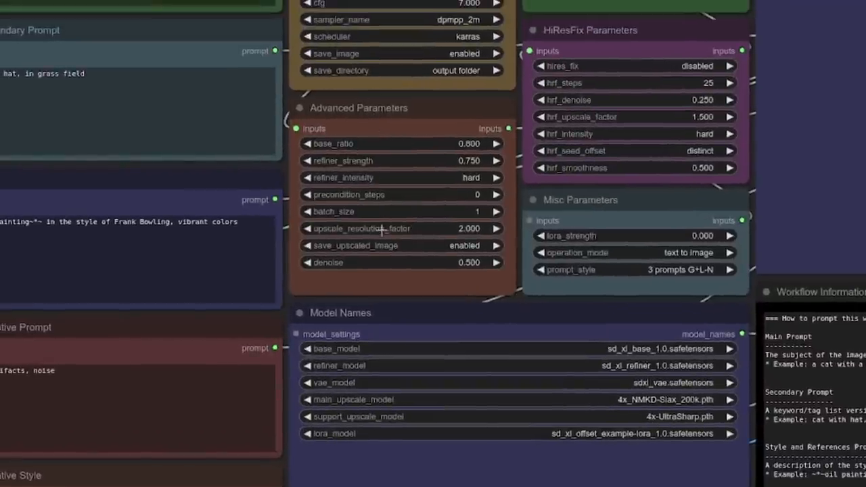
mouse_move(392, 232)
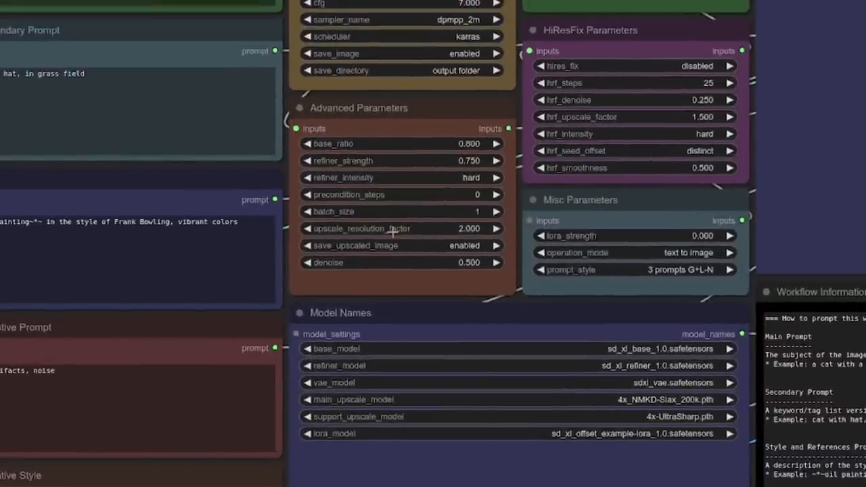
mouse_move(490, 345)
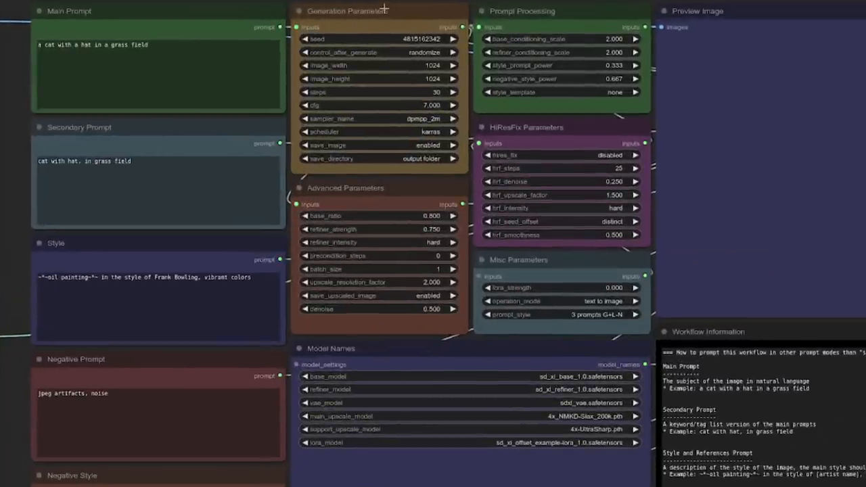
mouse_move(349, 79)
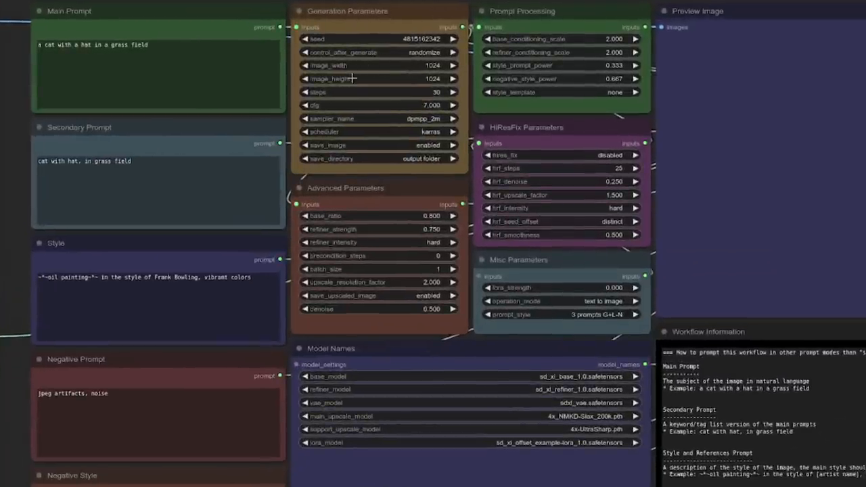
mouse_move(350, 119)
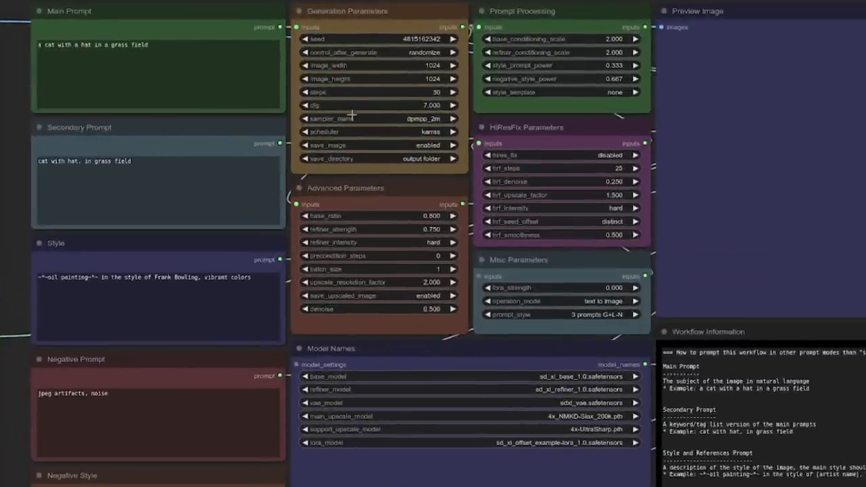
mouse_move(376, 192)
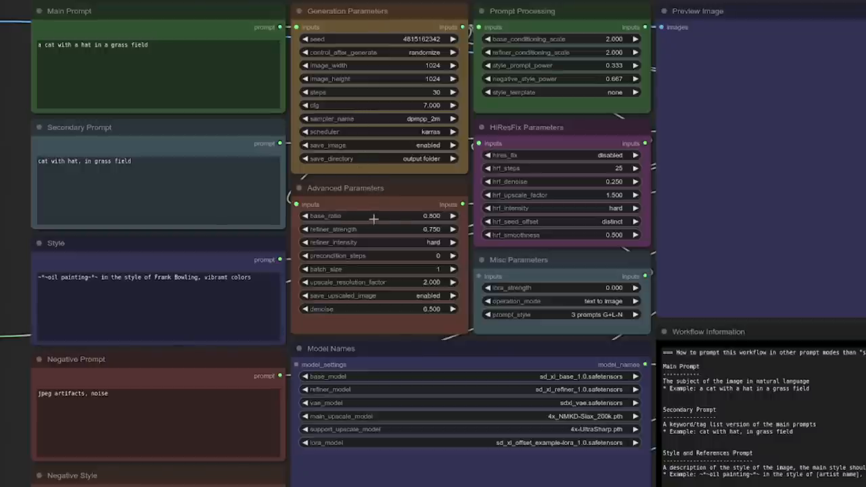
mouse_move(392, 217)
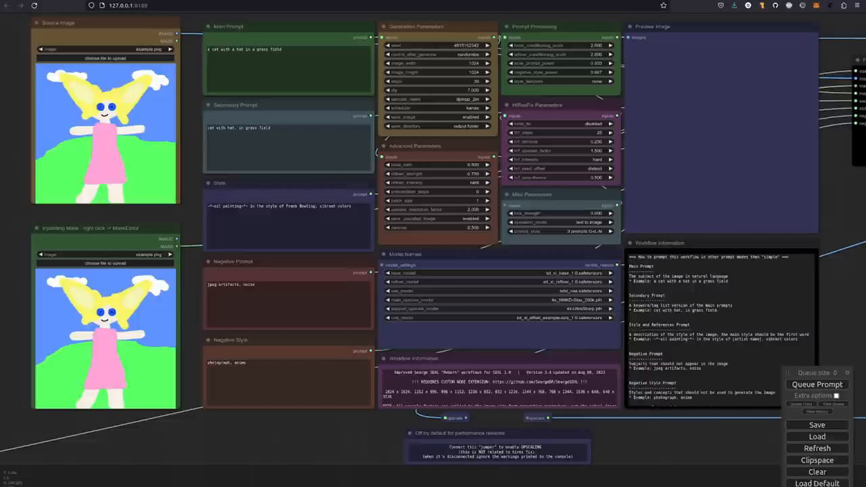
mouse_move(679, 168)
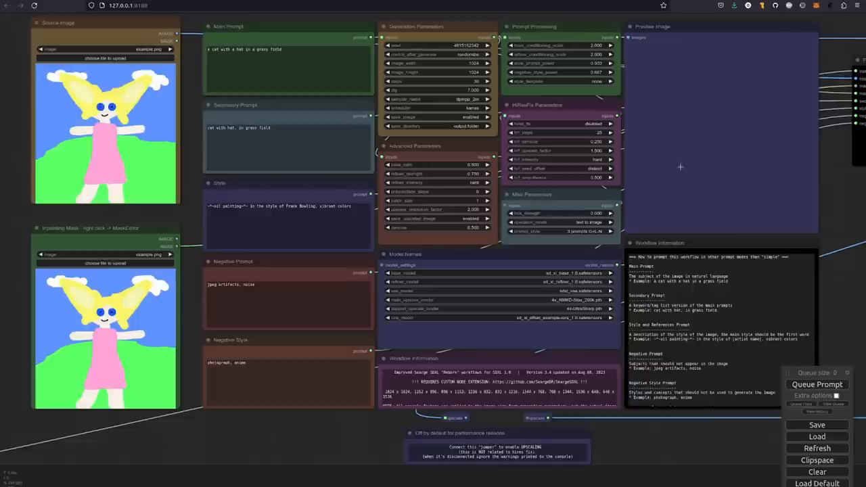
Step: Set the strength field in Misc Parameters to 0.5
click(566, 230)
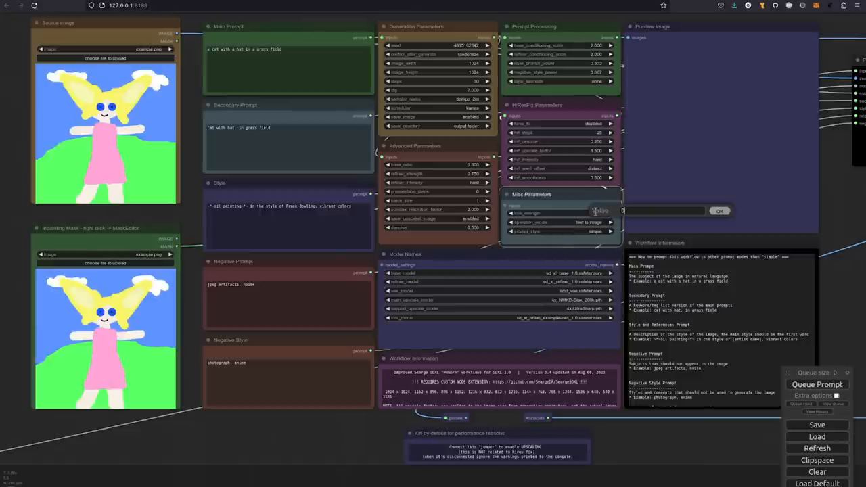
text(0.500)
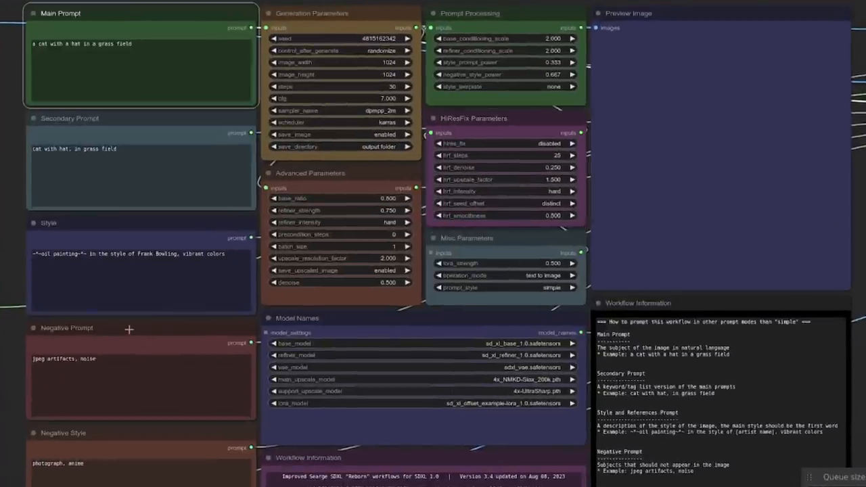
click(99, 388)
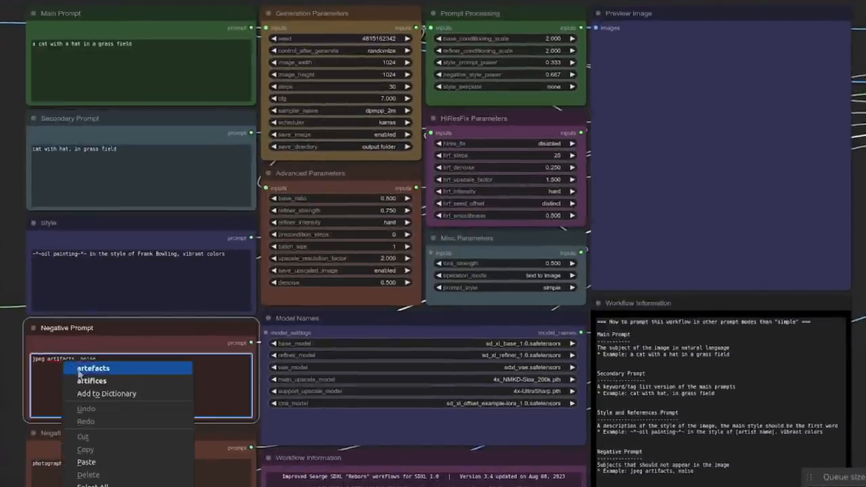
right_click(210, 254)
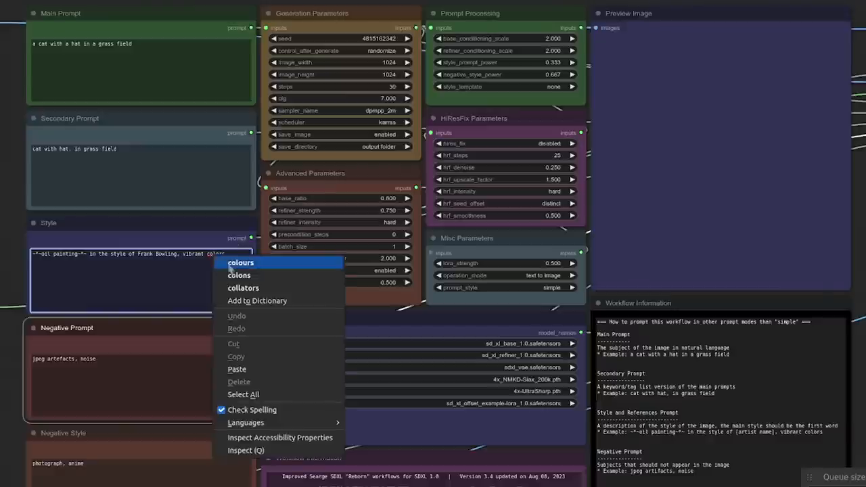
click(241, 263)
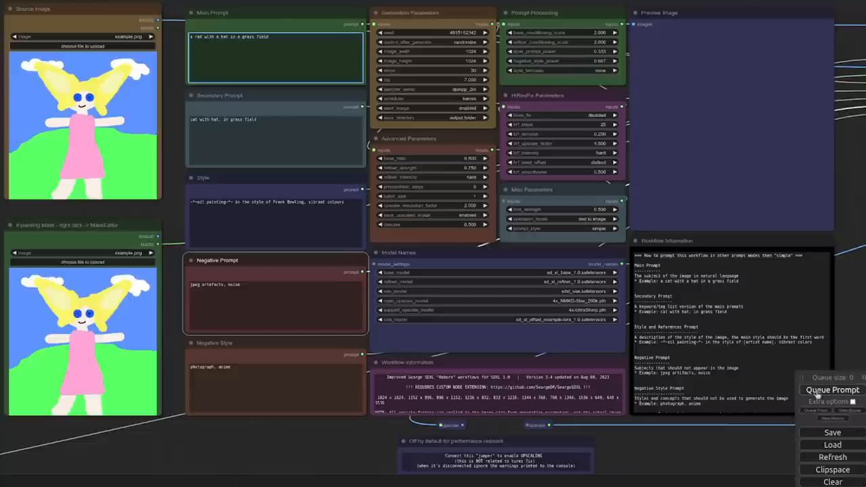
Step: Queue the rat-in-a-hat generation, then switch operation mode to image to image and pick a prompt style
click(827, 389)
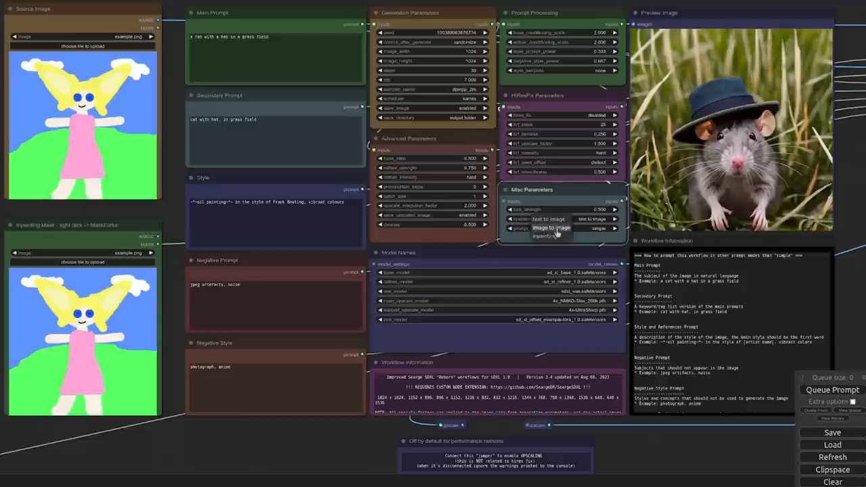
click(550, 228)
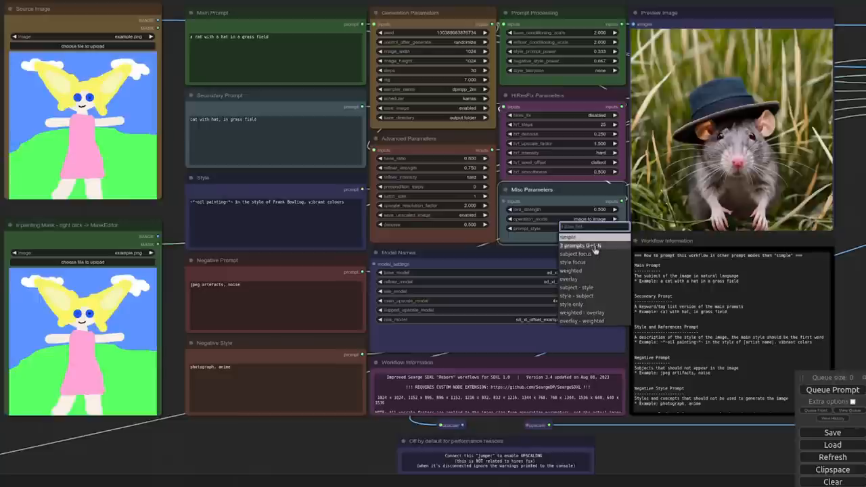
click(576, 244)
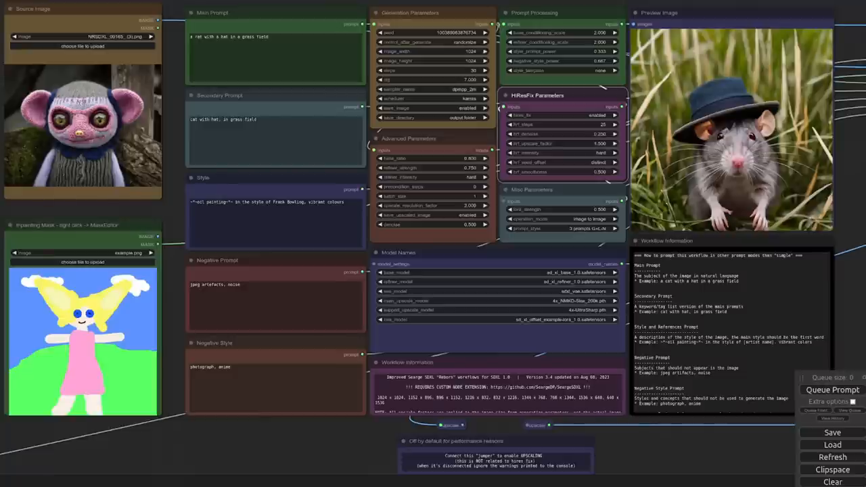
mouse_move(355, 64)
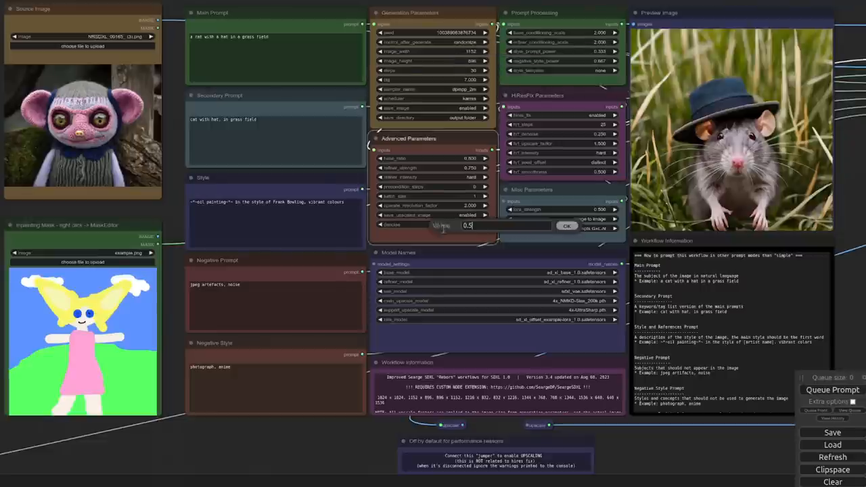
Step: Raise the strength to 0.6 for the knitted mouse source image and begin editing the prompts
text(0.6)
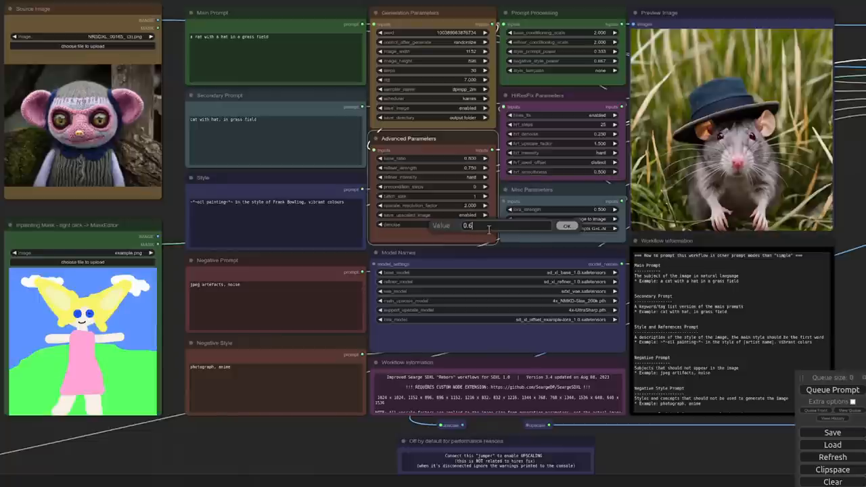
click(564, 224)
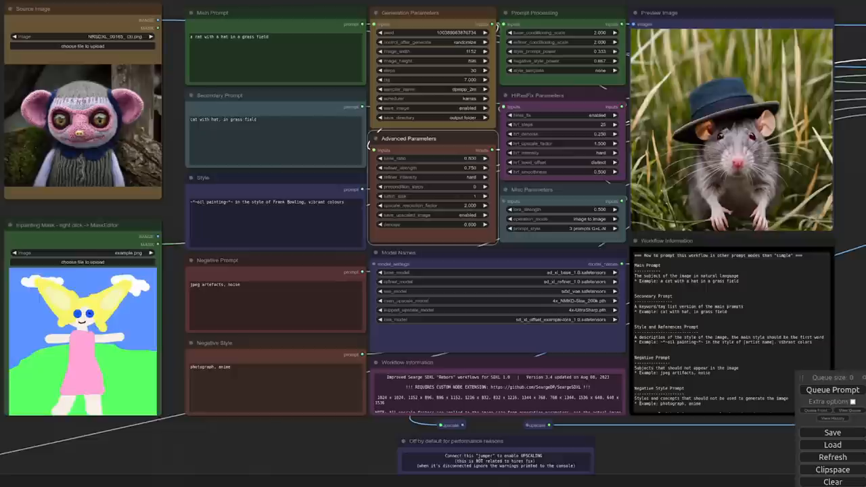
mouse_move(317, 123)
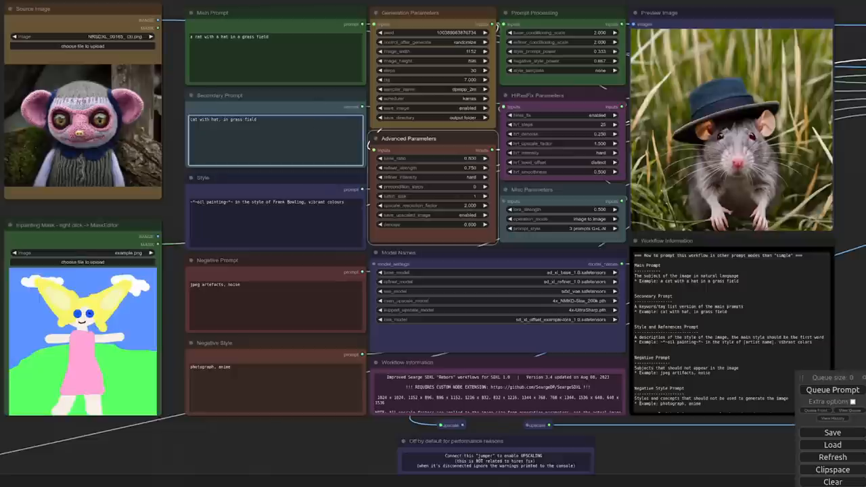
click(834, 390)
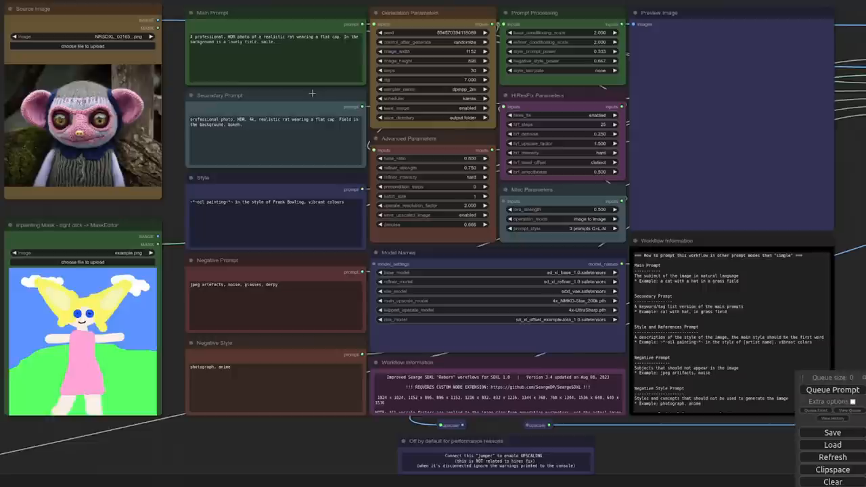
mouse_move(319, 266)
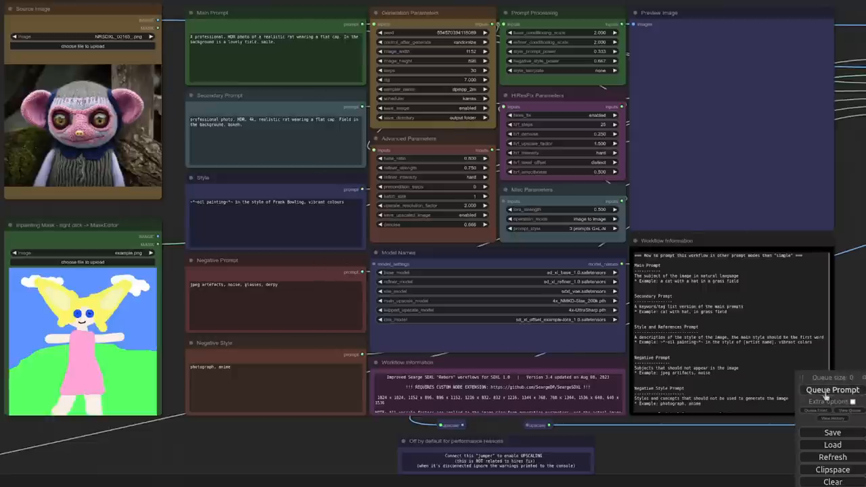
Step: Queue the image-to-image run with the rat-in-flat-cap prompts and extended negative prompt
click(827, 391)
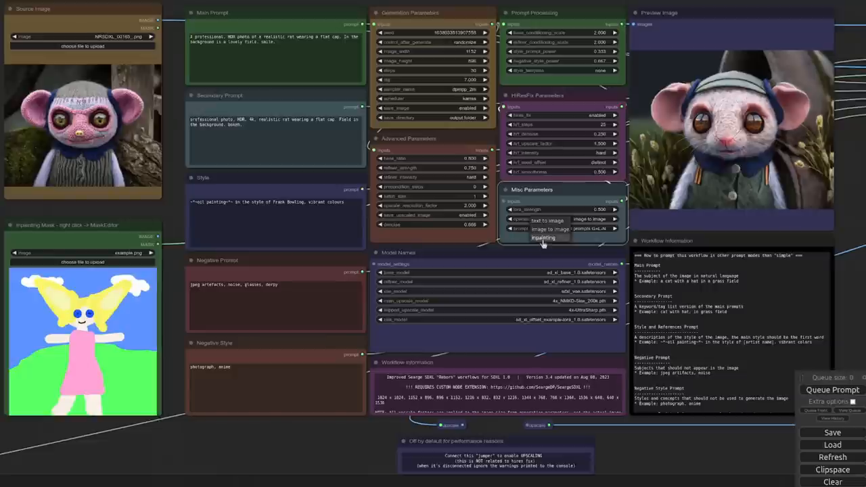
Step: Set Misc Parameters operation mode to inpainting and bring the knitted mouse into the MaskEditor
click(541, 238)
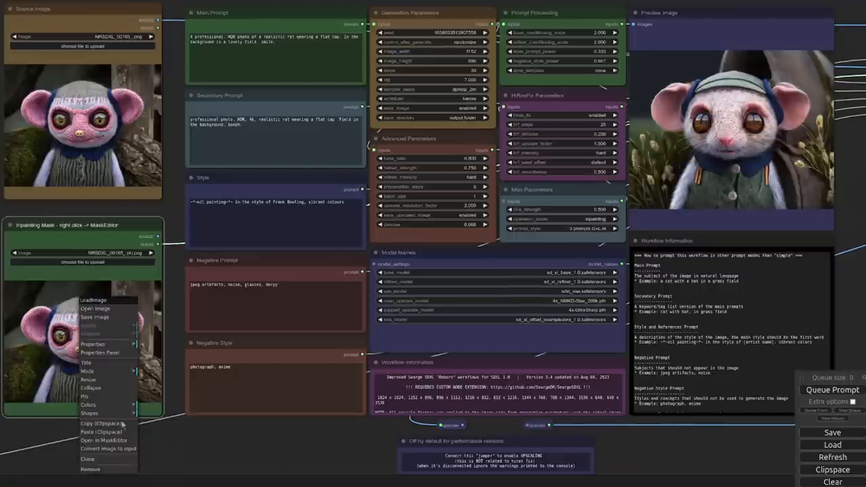
click(103, 449)
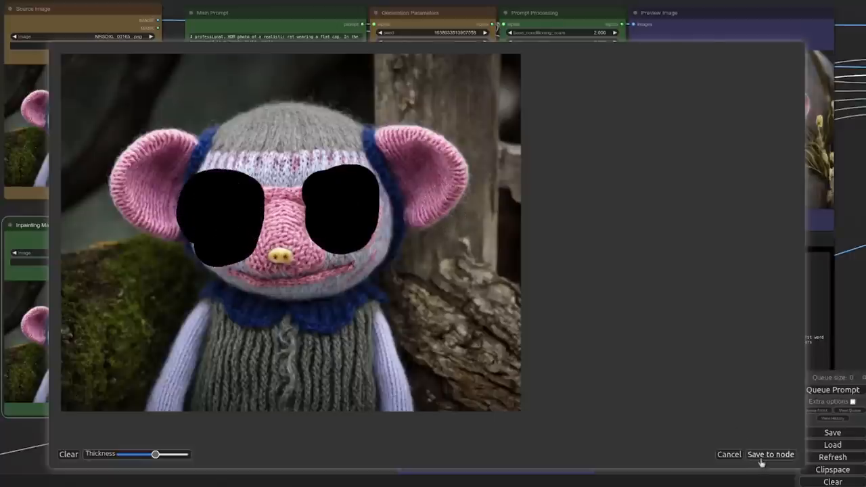
Step: Save the painted mask over both eyes to the inpainting node
click(771, 455)
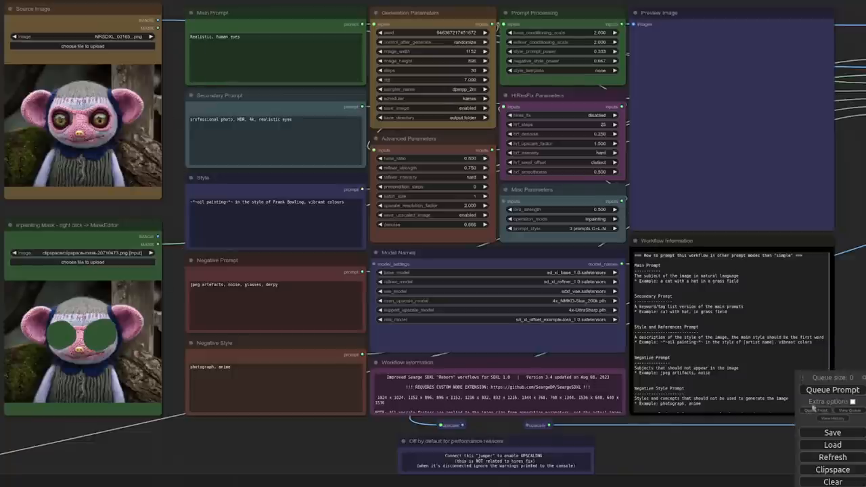
Step: Queue two inpainting runs with 'realistic human eyes' main and 'realistic eyes' secondary prompts
click(830, 387)
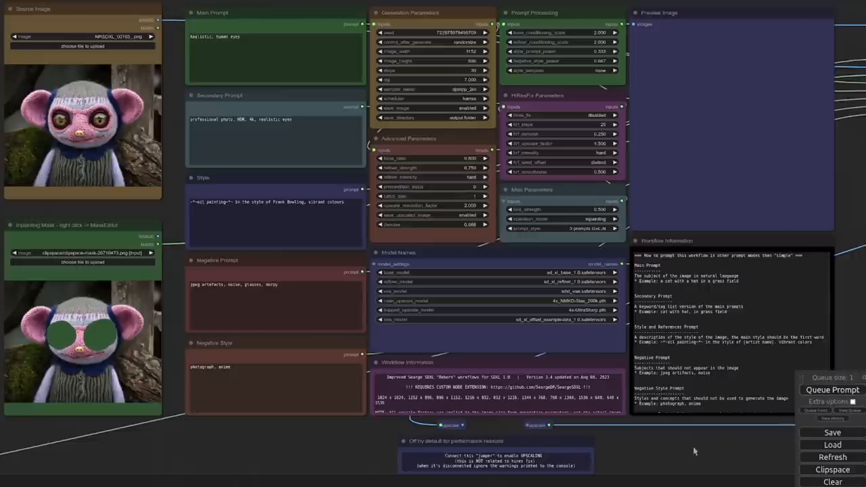
click(831, 387)
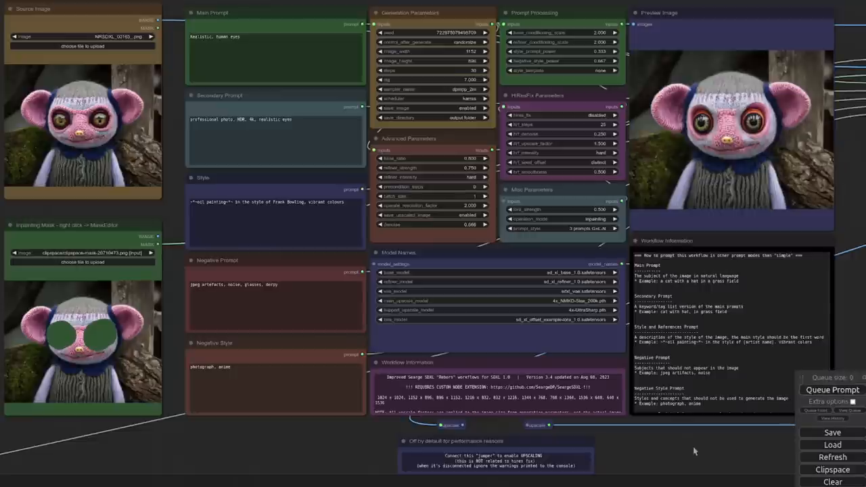